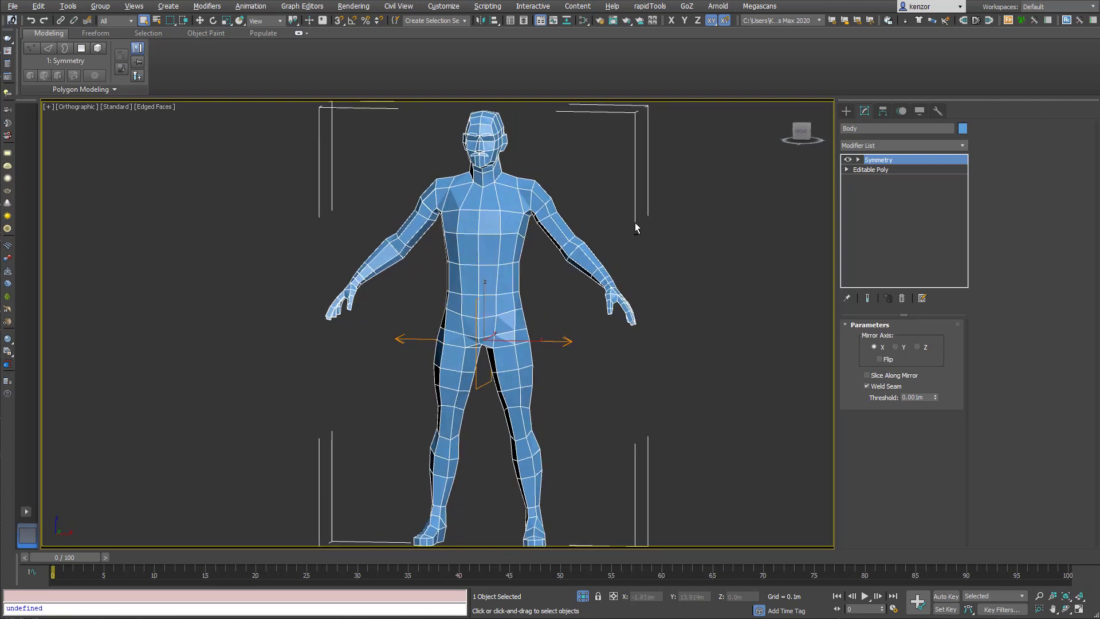
# Add Unwrap UVW on top of the body's Editable Poly, beneath the Symmetry modifier
pyautogui.click(869, 169)
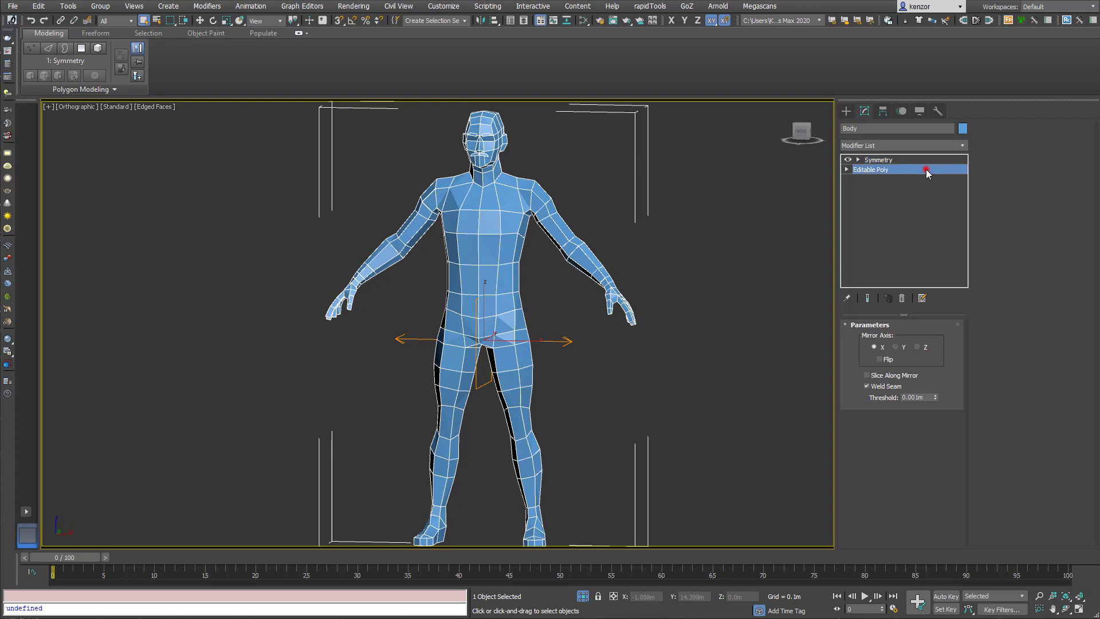
pyautogui.click(871, 169)
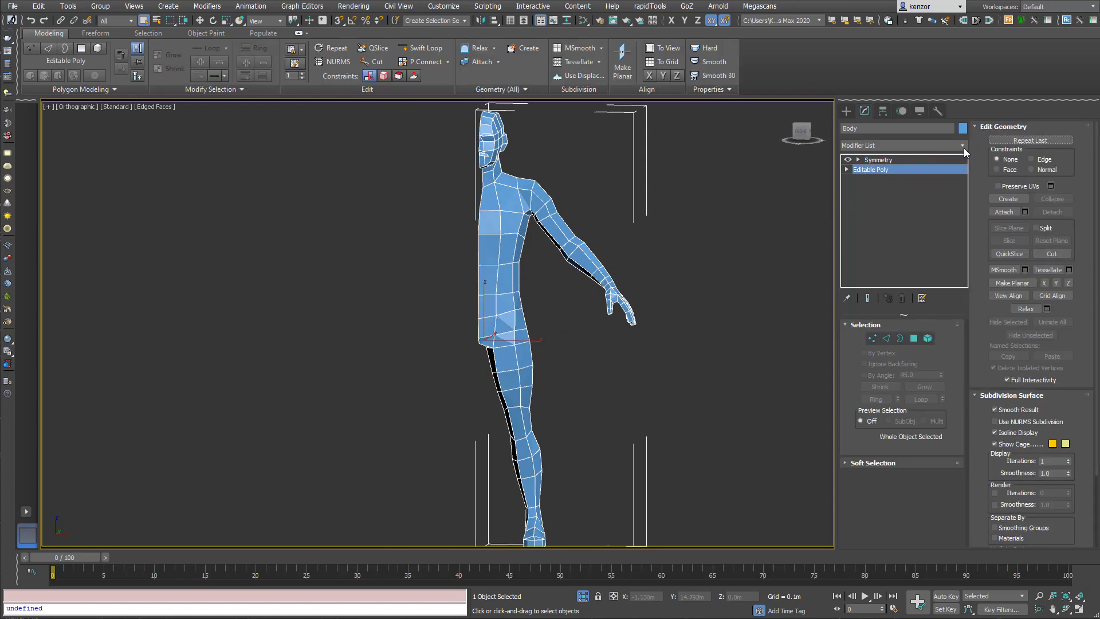
pyautogui.click(962, 145)
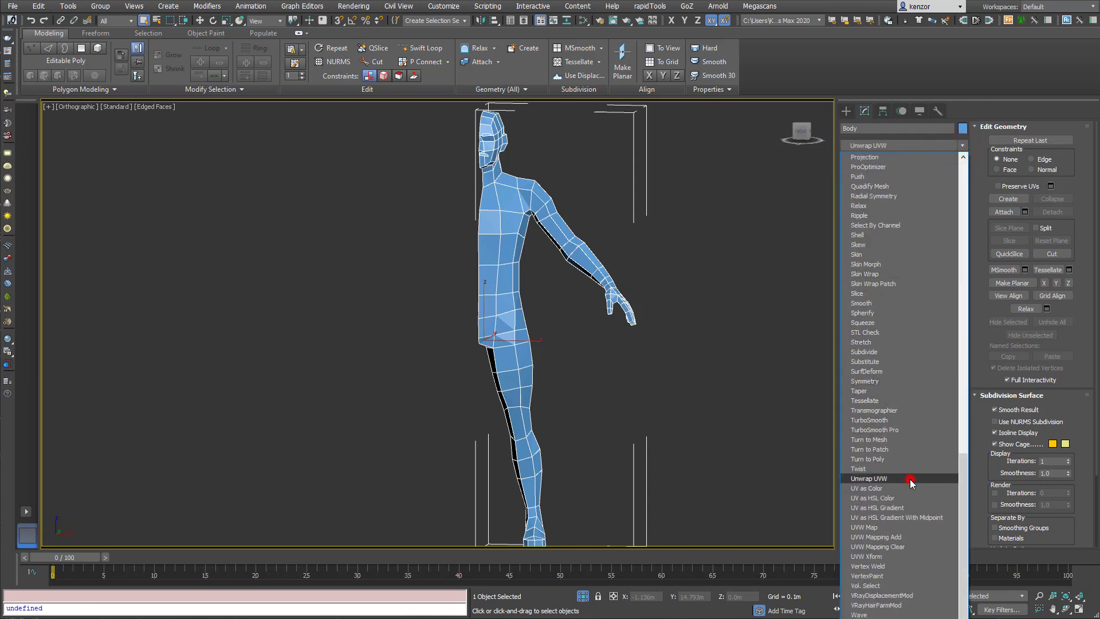
pyautogui.click(868, 478)
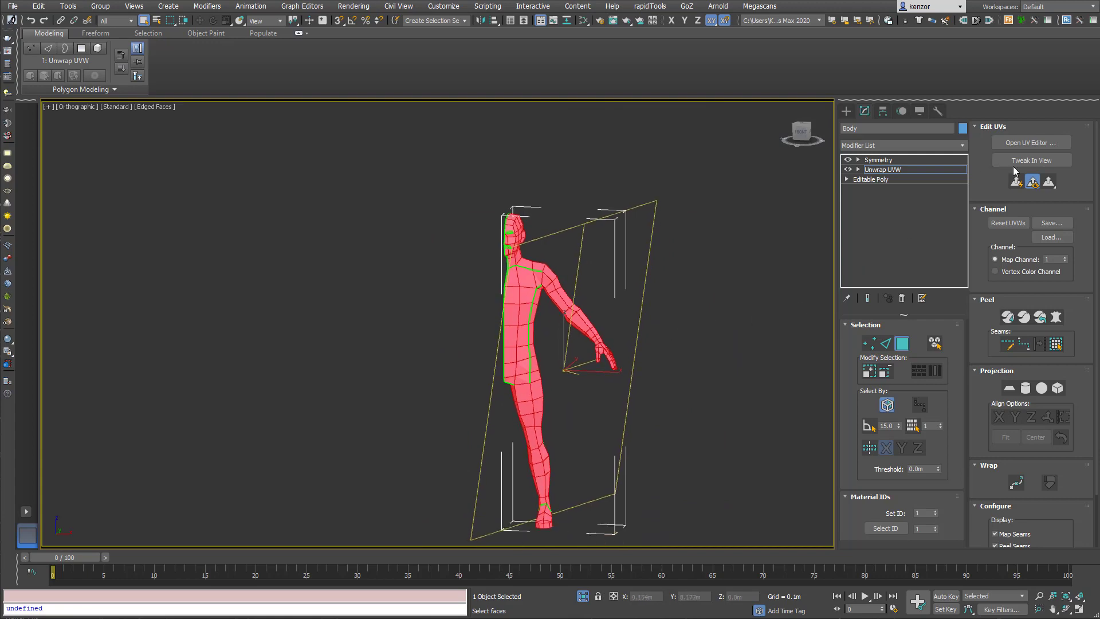
# Open the UV Editor from the Unwrap UVW rollout to show the body's UVs
pyautogui.click(1029, 143)
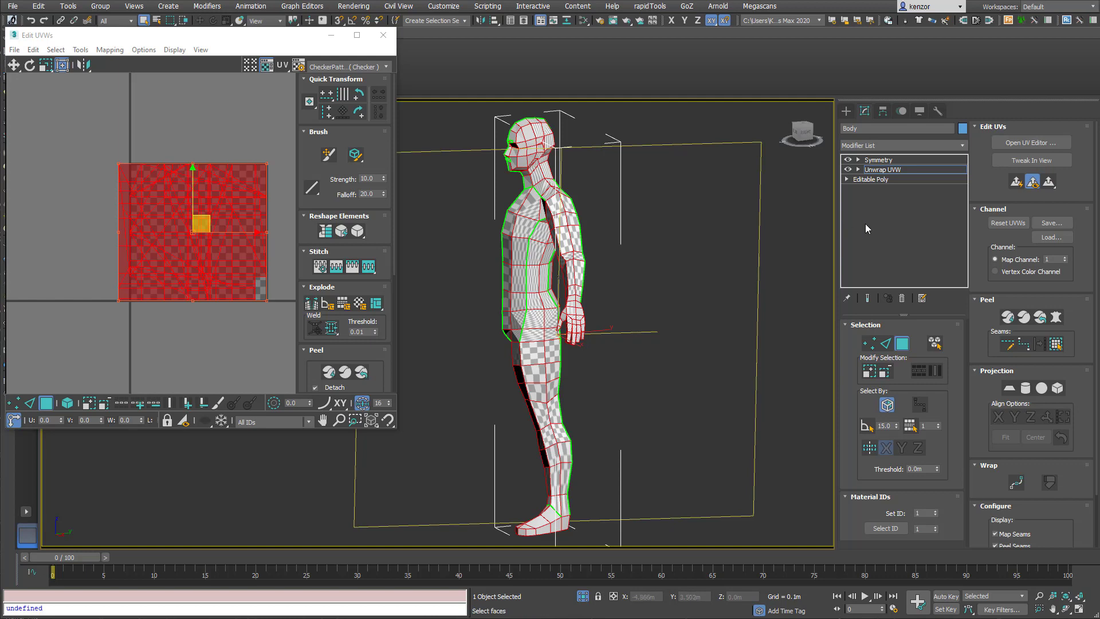
pyautogui.moveTo(1016, 182)
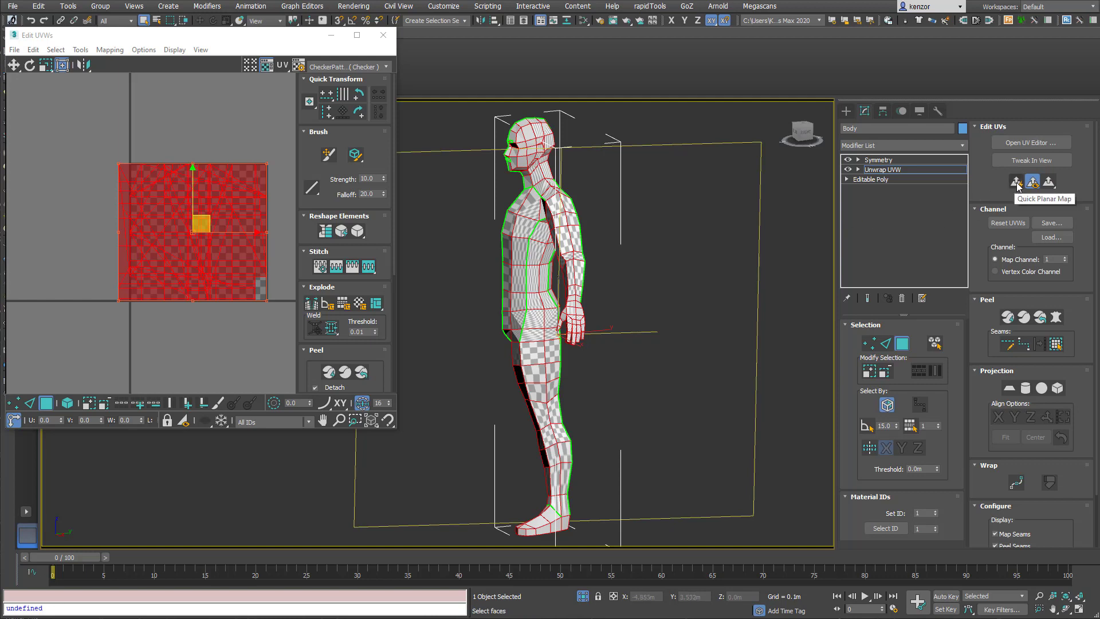
# Apply Quick Planar Map to flatten the selected body faces into a side silhouette
pyautogui.click(1015, 182)
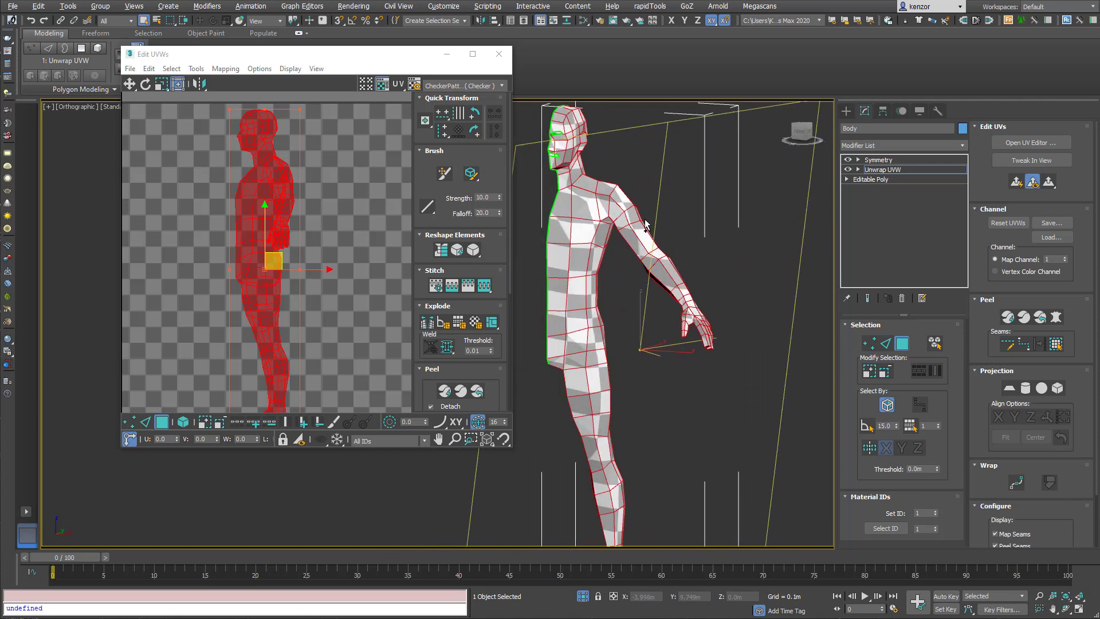
# Peel the body along its seams into separate UV islands
pyautogui.scroll(3)
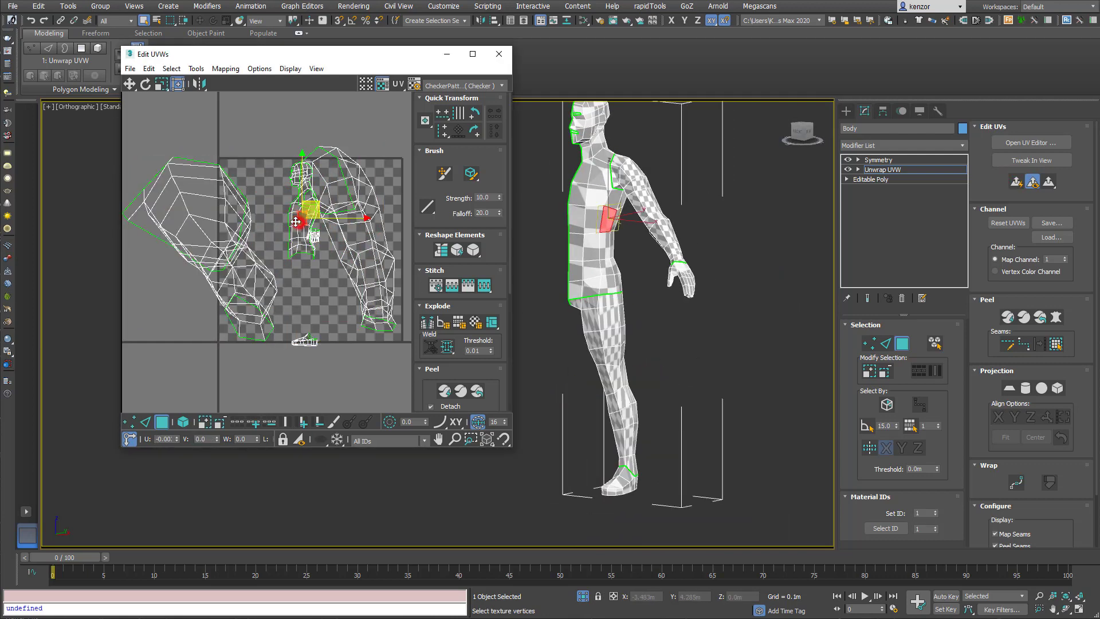
pyautogui.click(185, 422)
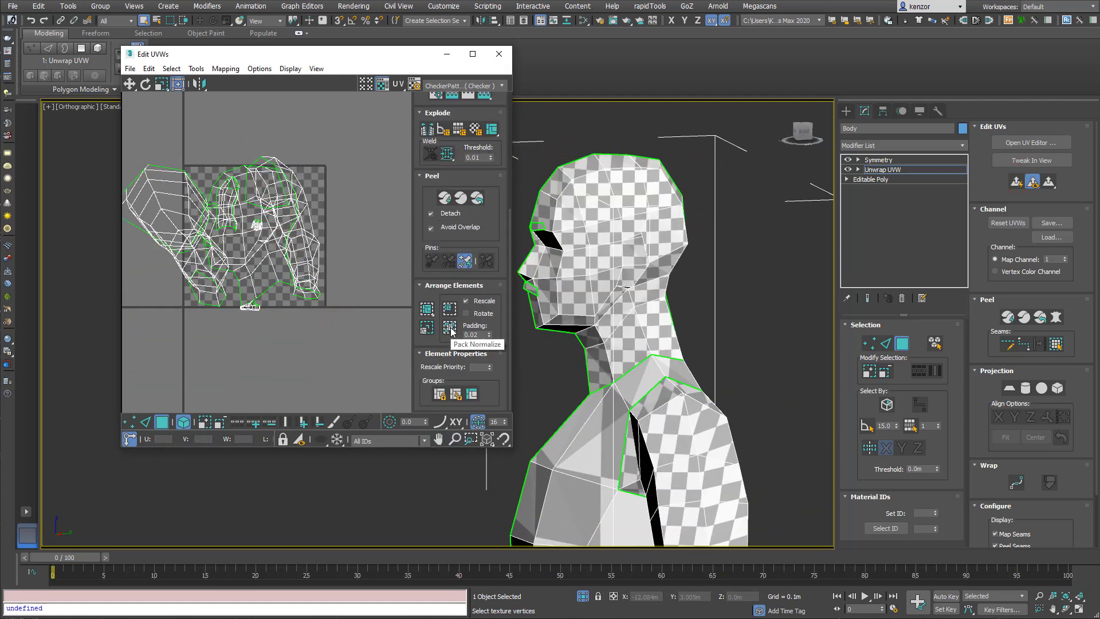
# Pack Normalize all body islands, then move the side-torso strip out as its own island
pyautogui.click(449, 327)
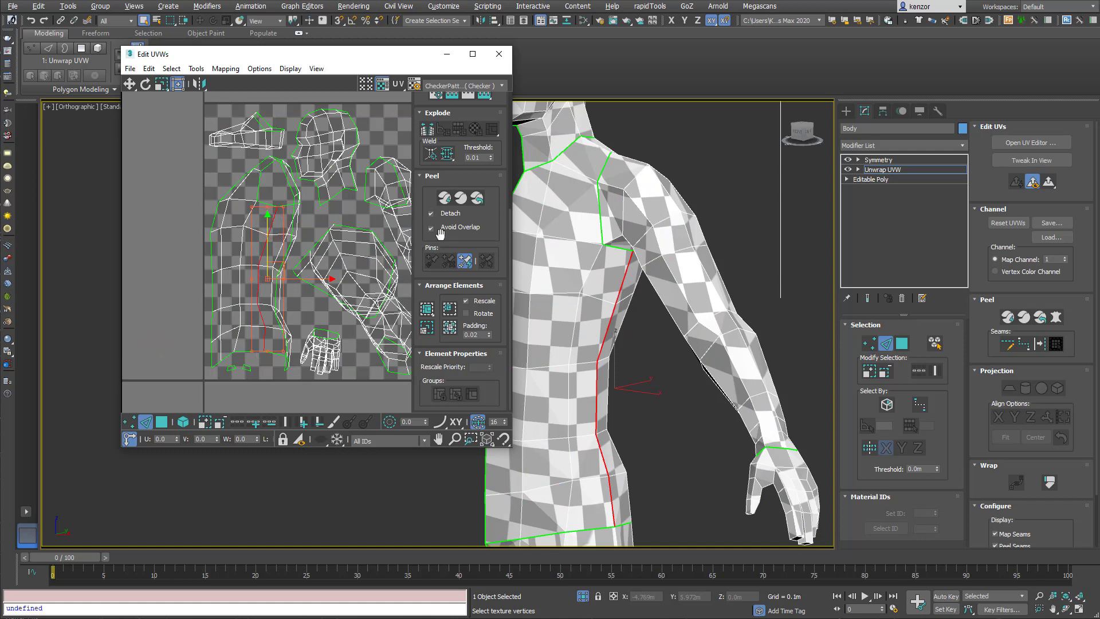
pyautogui.click(428, 129)
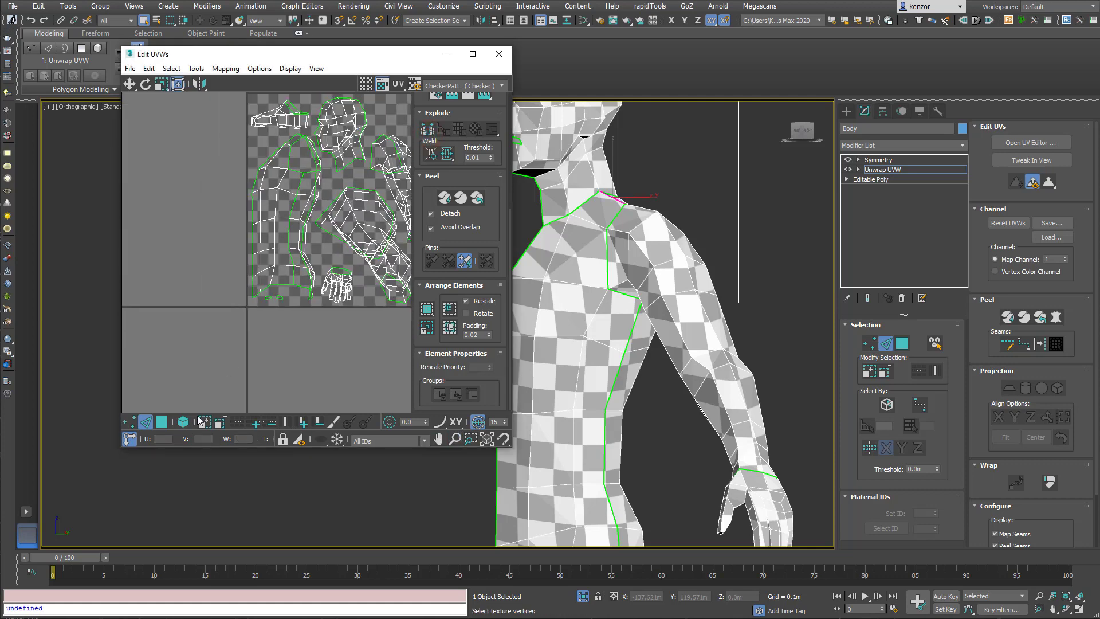
pyautogui.click(182, 421)
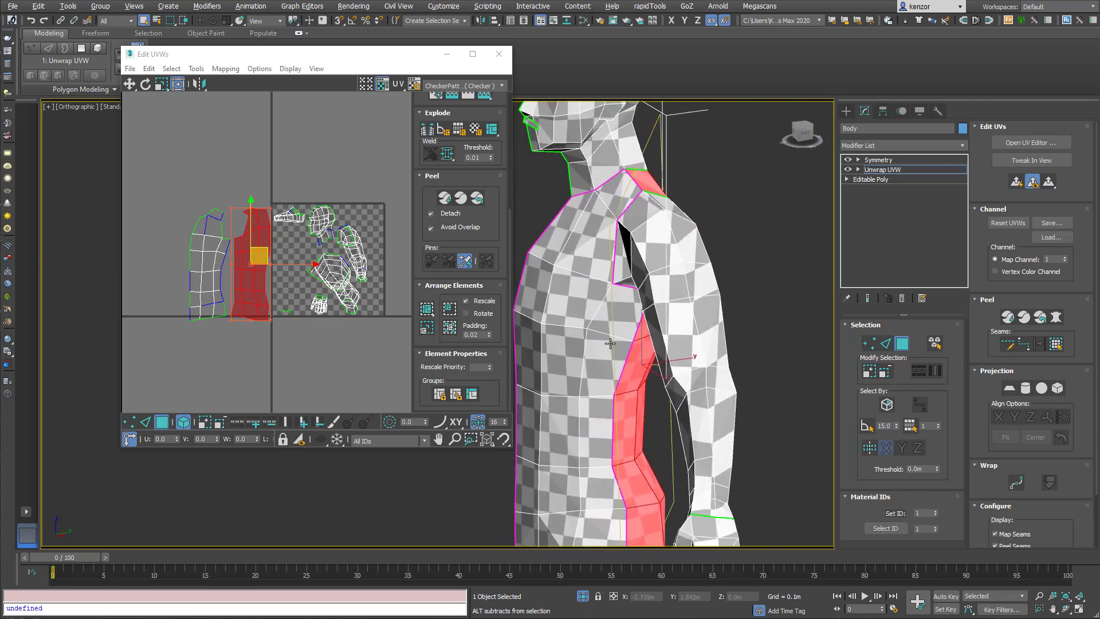
# Select the front torso island and place it beside the side-torso strip outside the square
pyautogui.scroll(3)
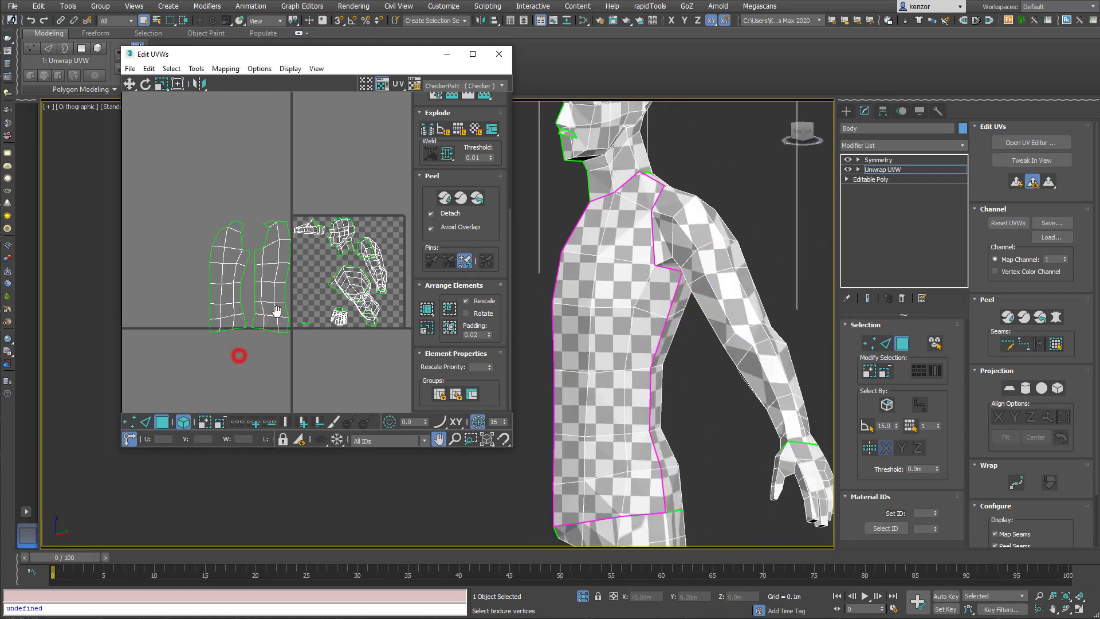
pyautogui.click(253, 281)
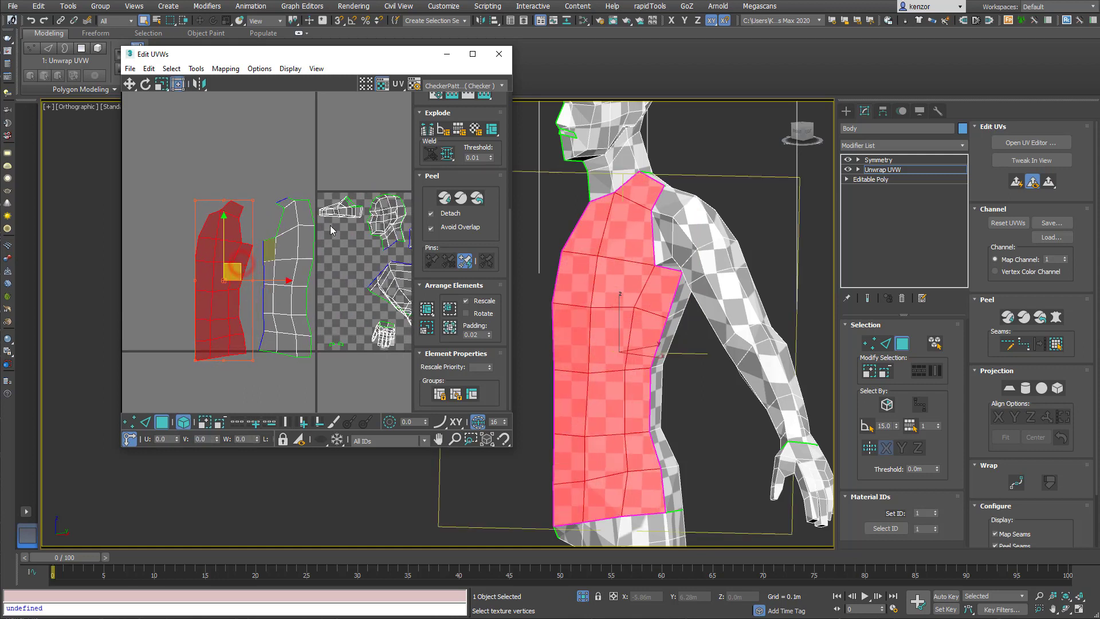
pyautogui.scroll(3)
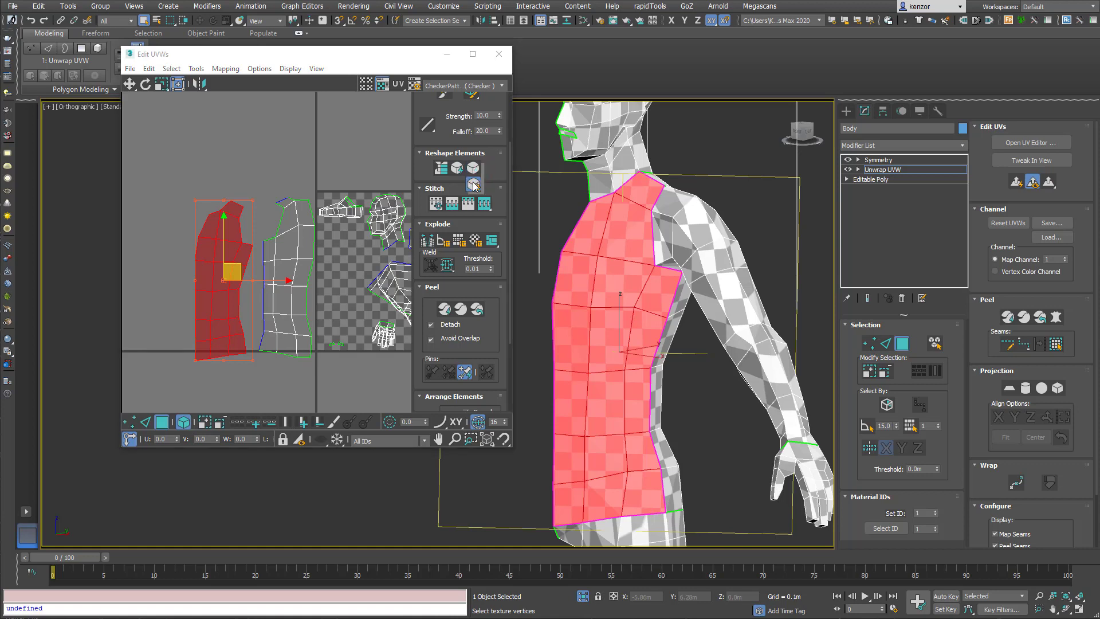
pyautogui.moveTo(477, 190)
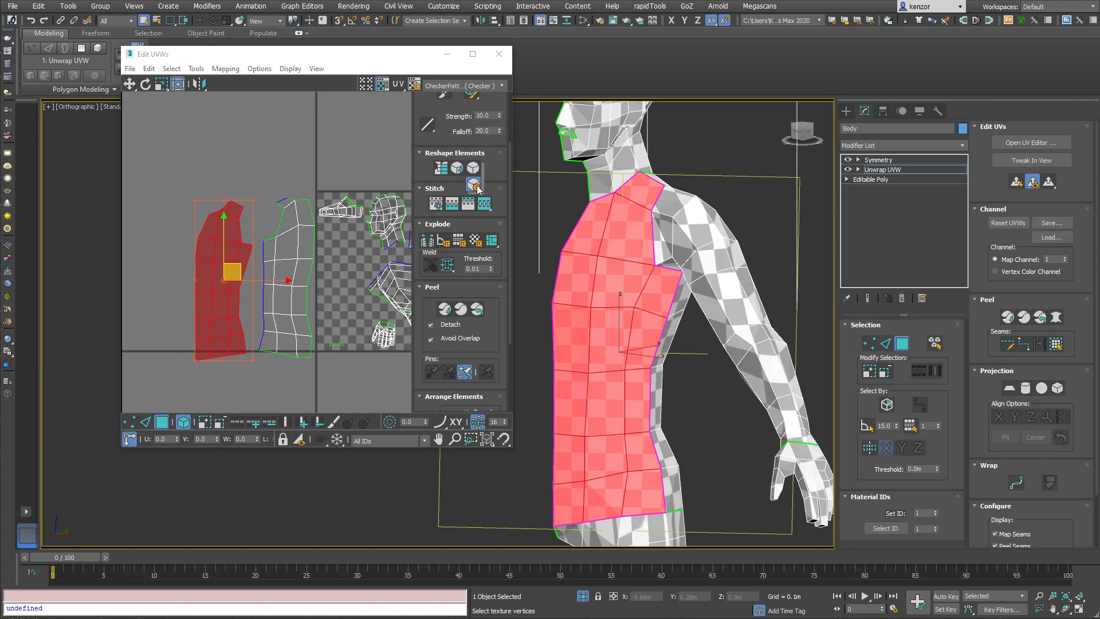
# Relax the front torso, back torso and side-strip islands using Start and Stop Relax
pyautogui.click(476, 188)
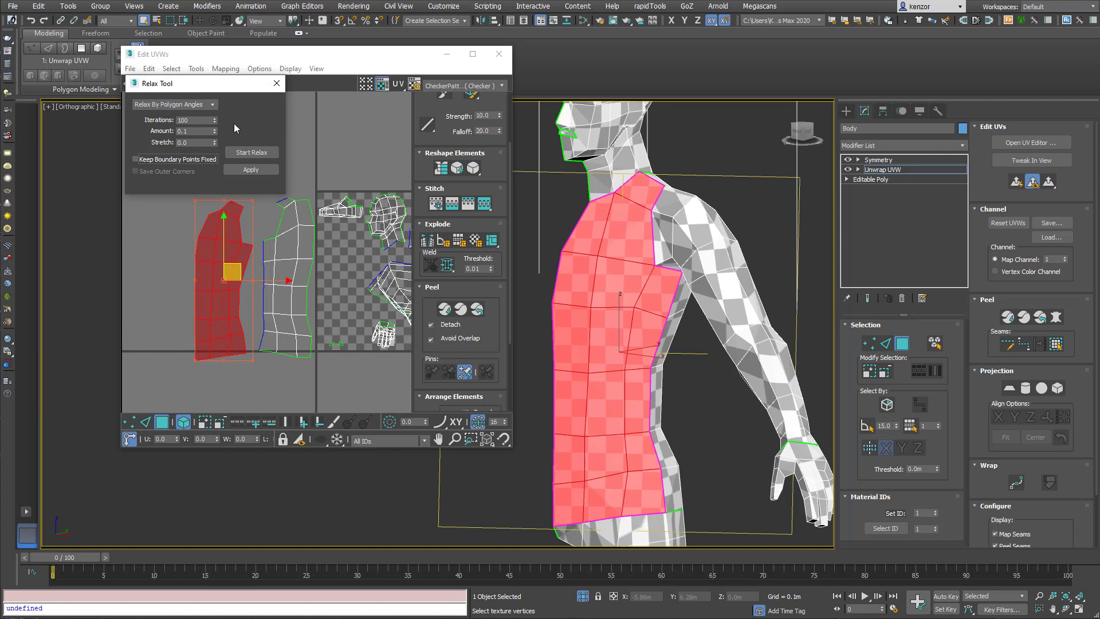
pyautogui.moveTo(226, 89)
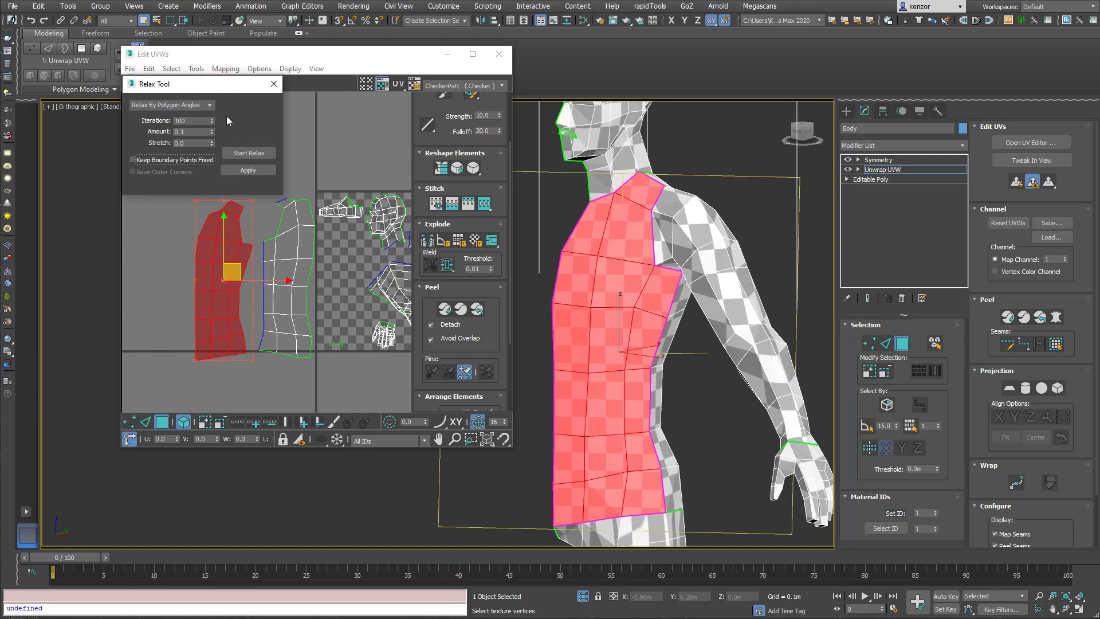
pyautogui.moveTo(248, 153)
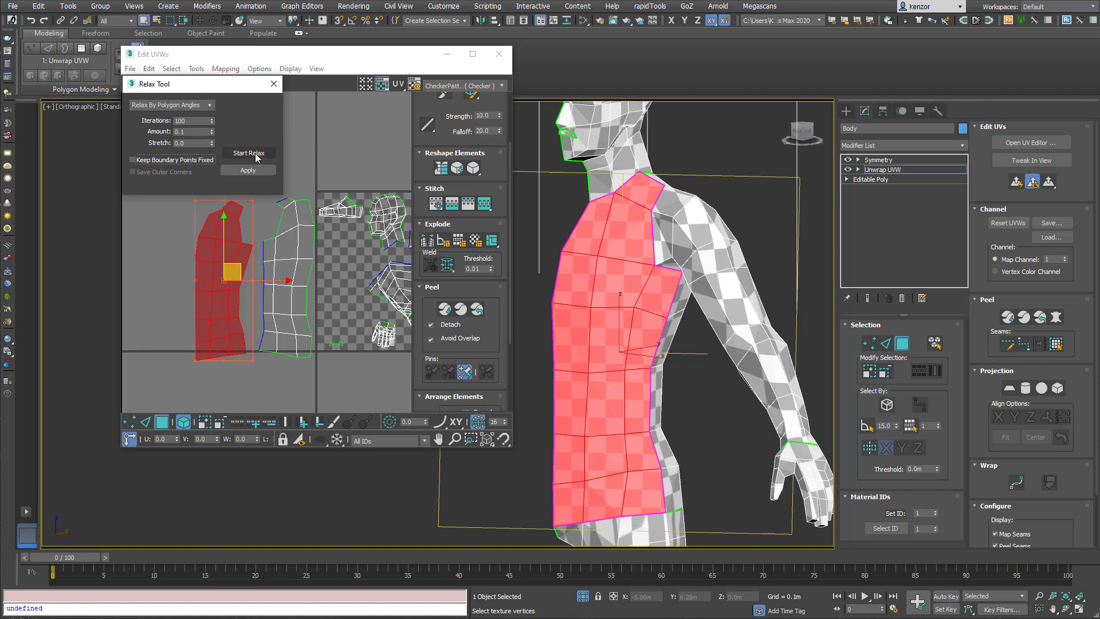
pyautogui.click(248, 153)
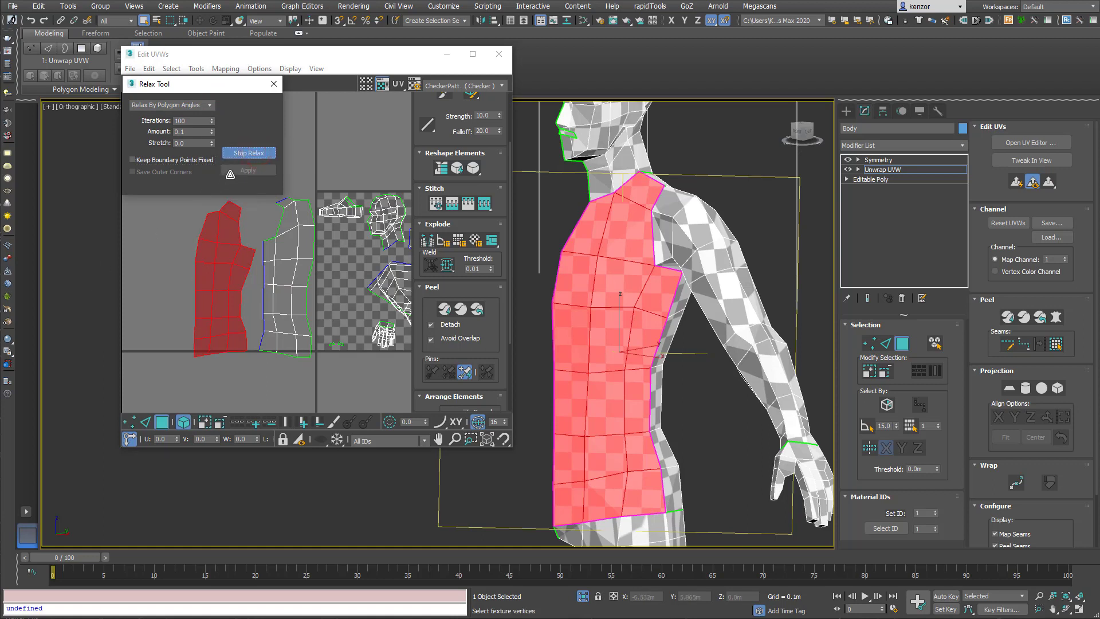
pyautogui.click(248, 152)
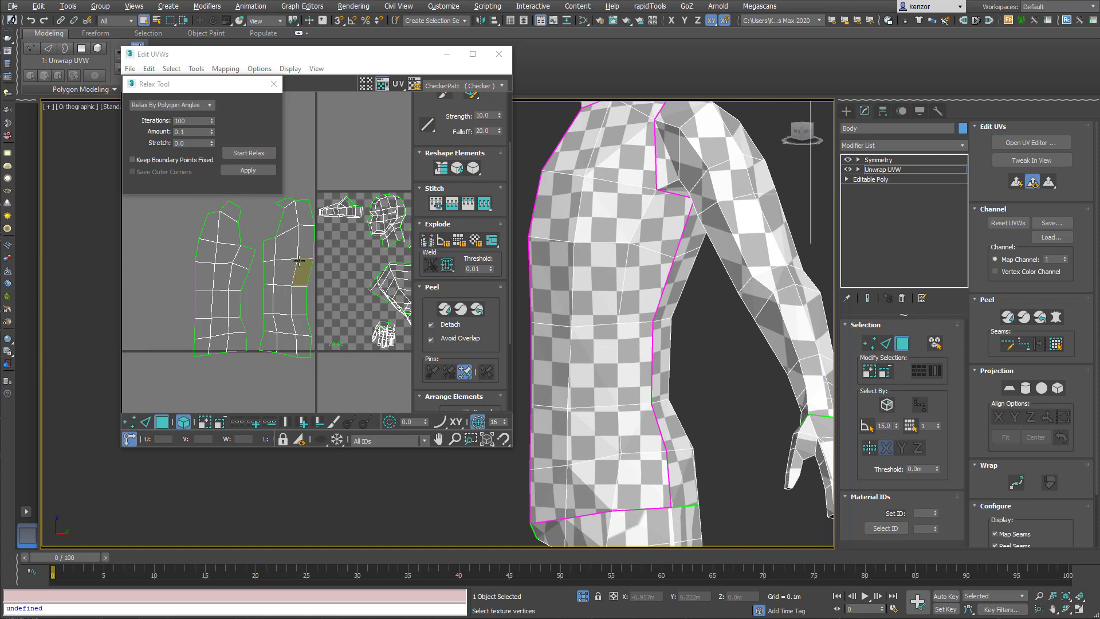
pyautogui.click(248, 153)
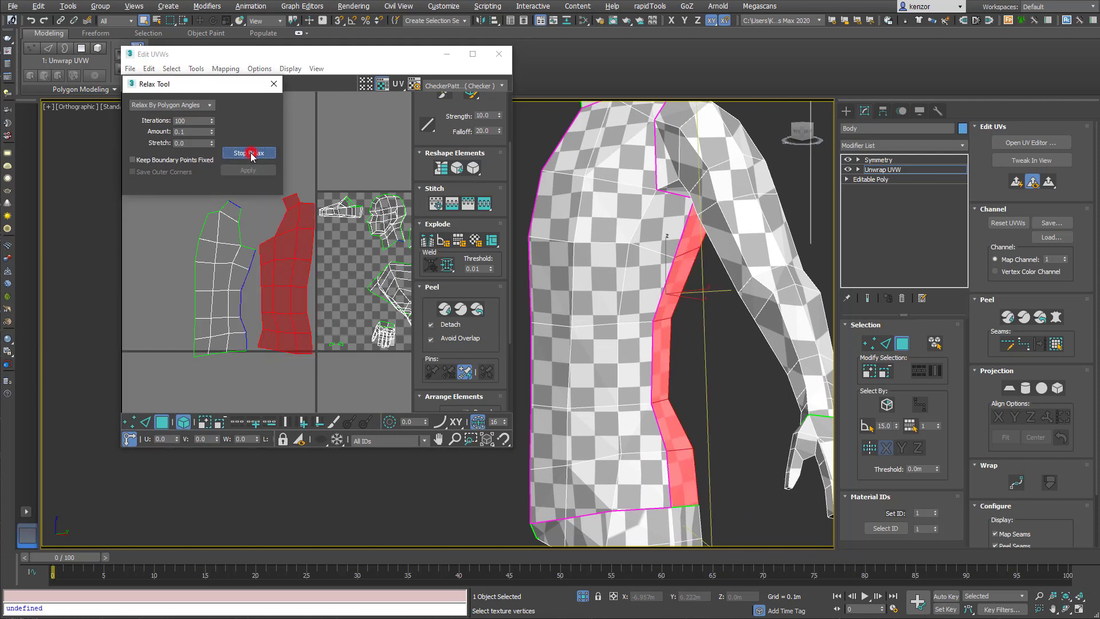
pyautogui.click(249, 153)
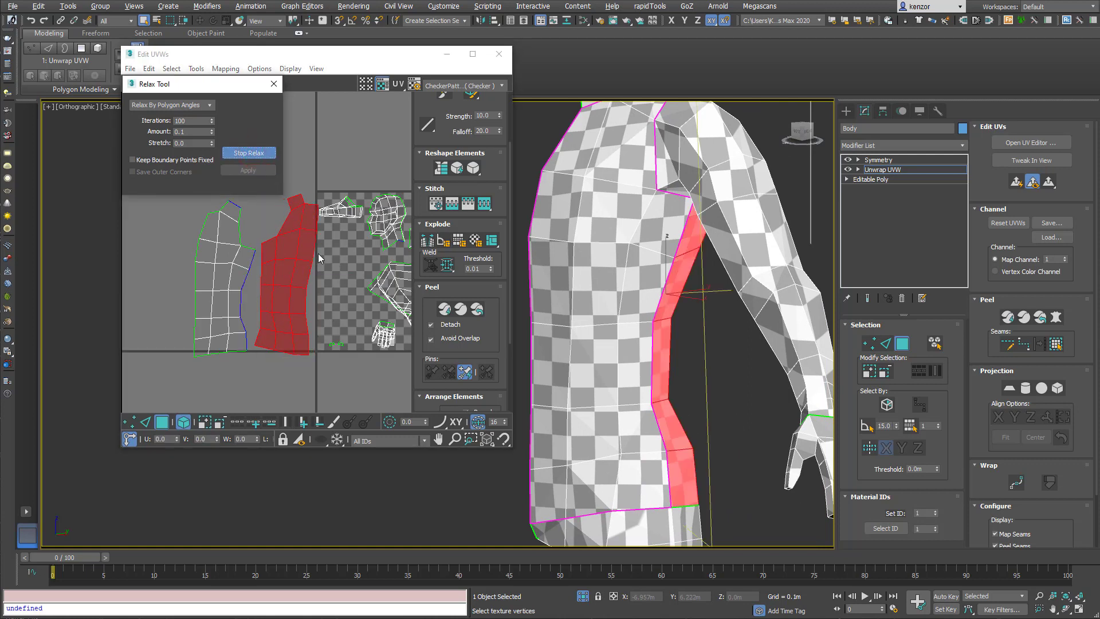
pyautogui.click(248, 153)
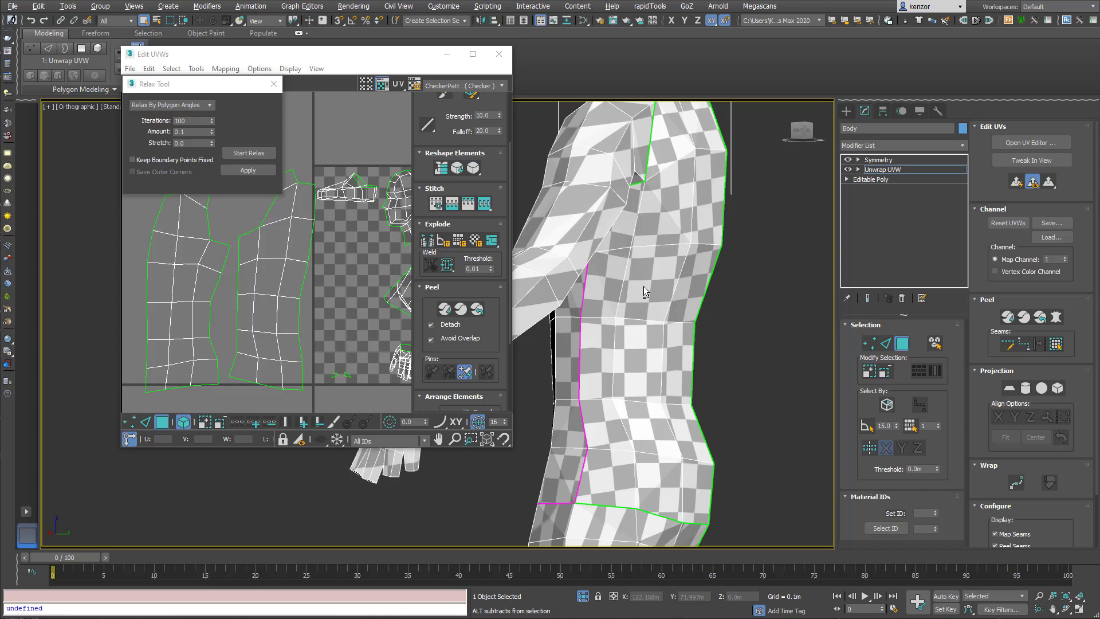
# Select the arm UV island and relax it until its checkers look even
pyautogui.scroll(-3)
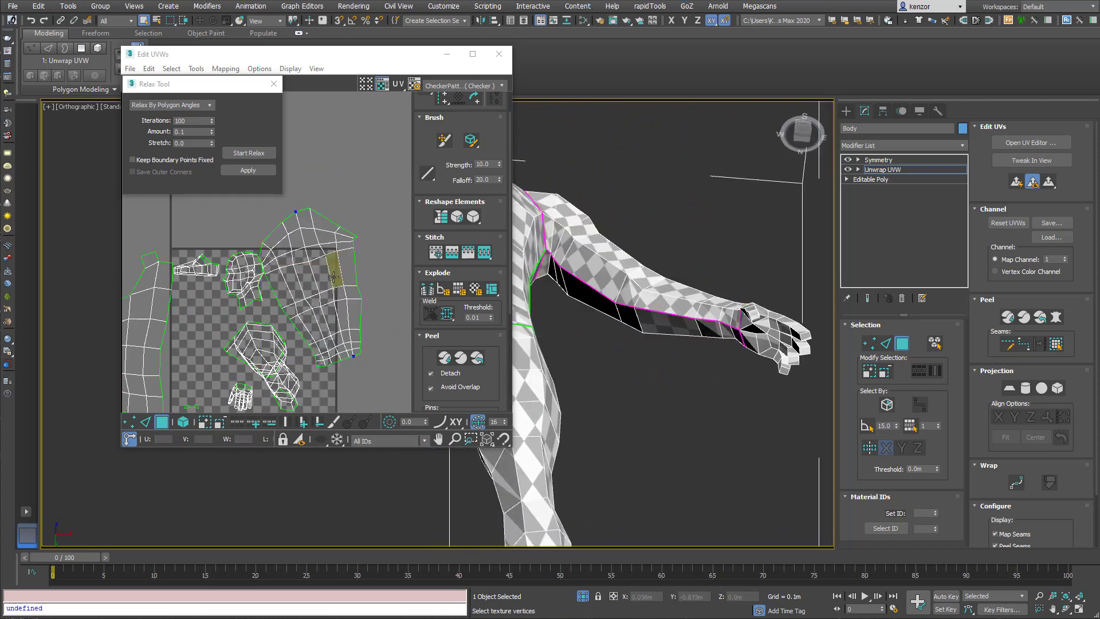
pyautogui.click(302, 266)
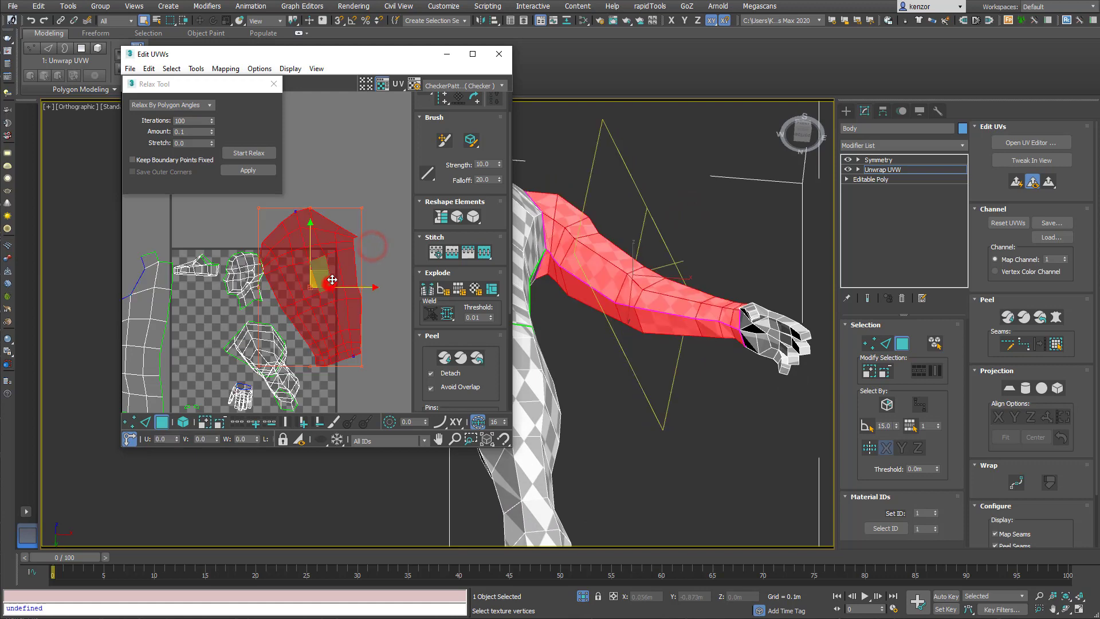
pyautogui.click(248, 153)
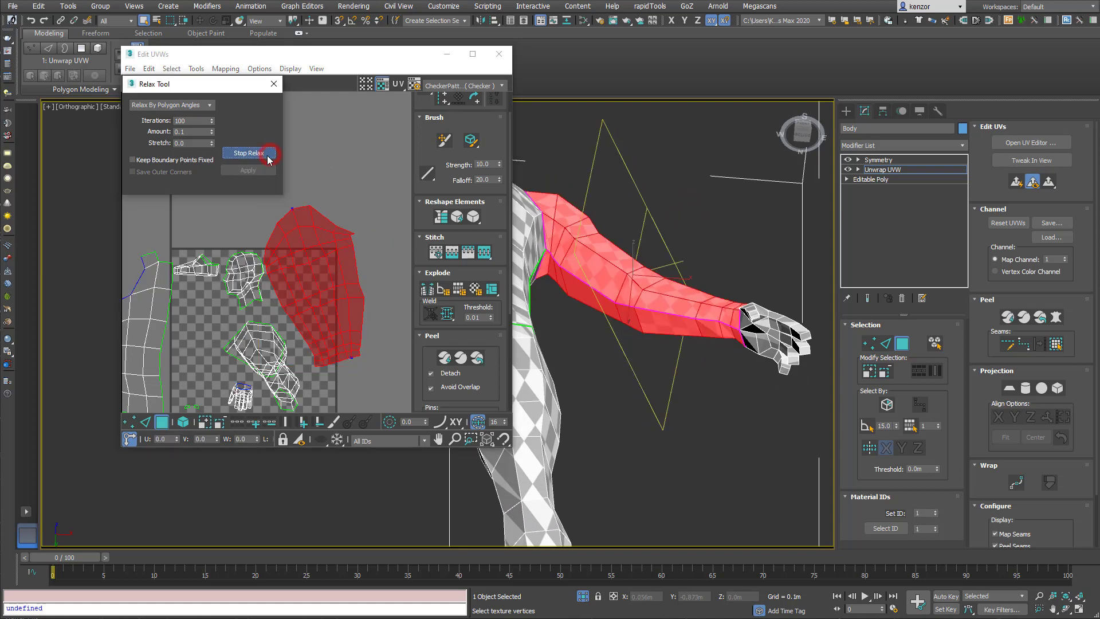
pyautogui.click(248, 153)
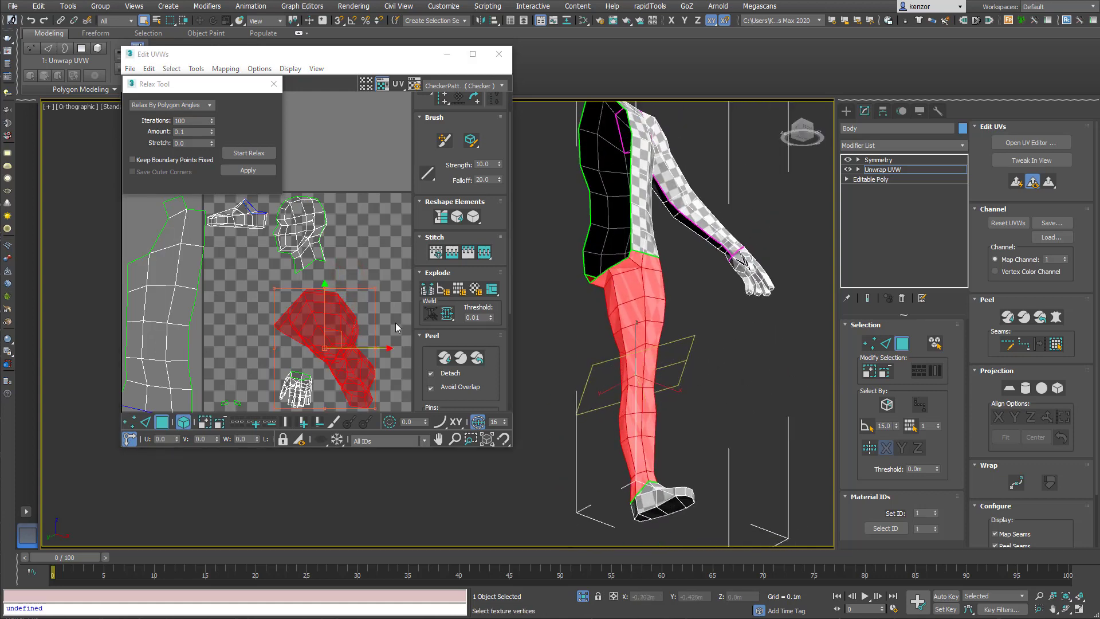
# Switch to face selection, pick the leg island and relax it until checkers even out
pyautogui.click(726, 307)
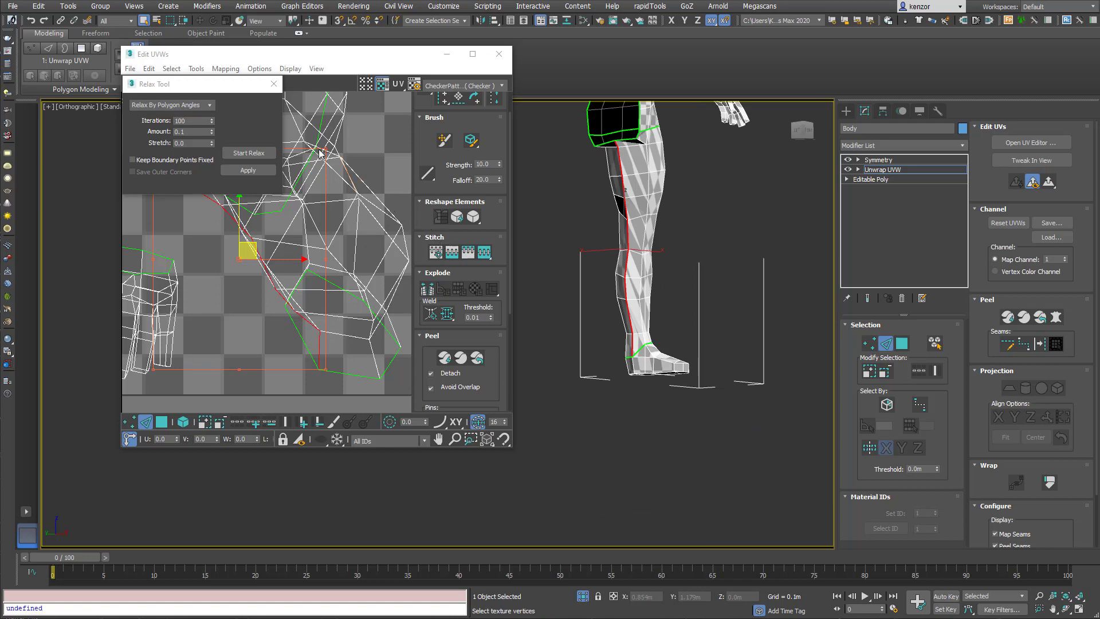
pyautogui.click(934, 343)
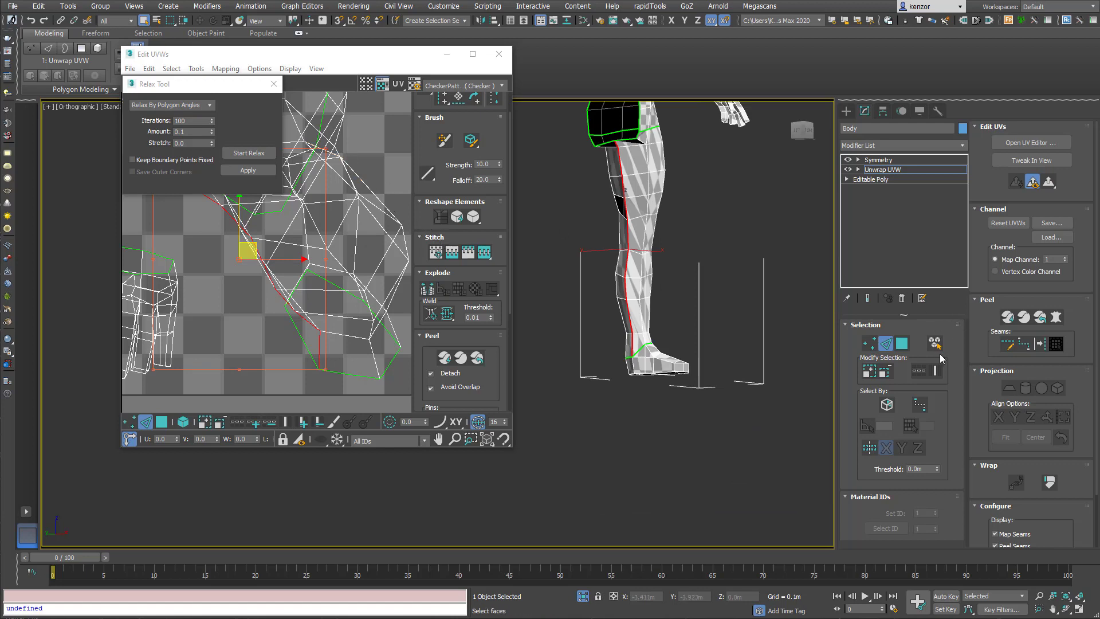
pyautogui.moveTo(426, 289)
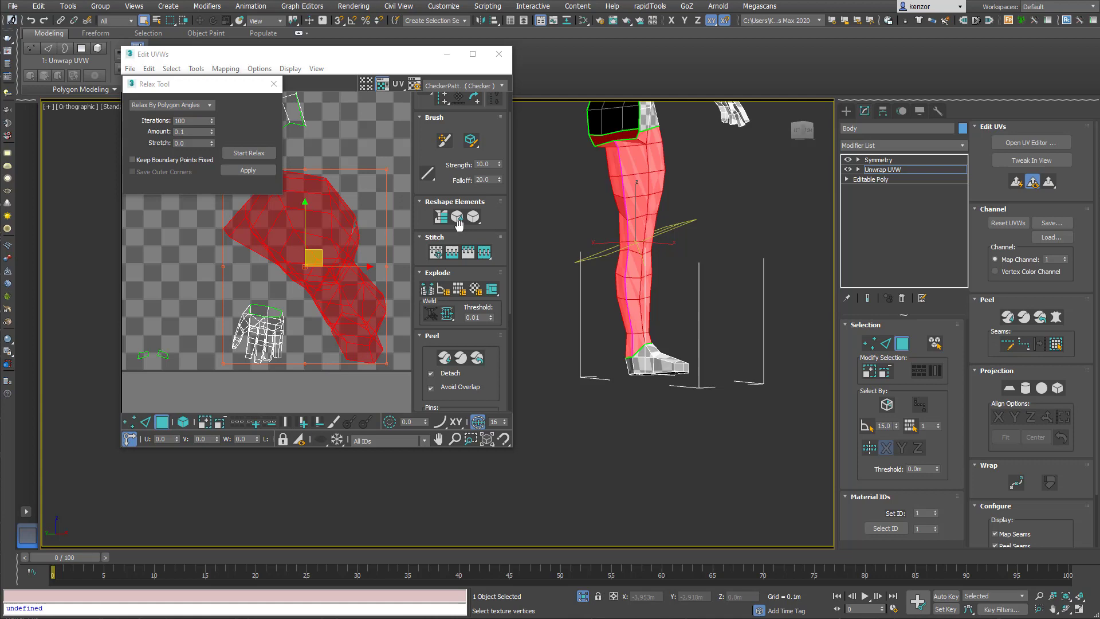
pyautogui.click(248, 153)
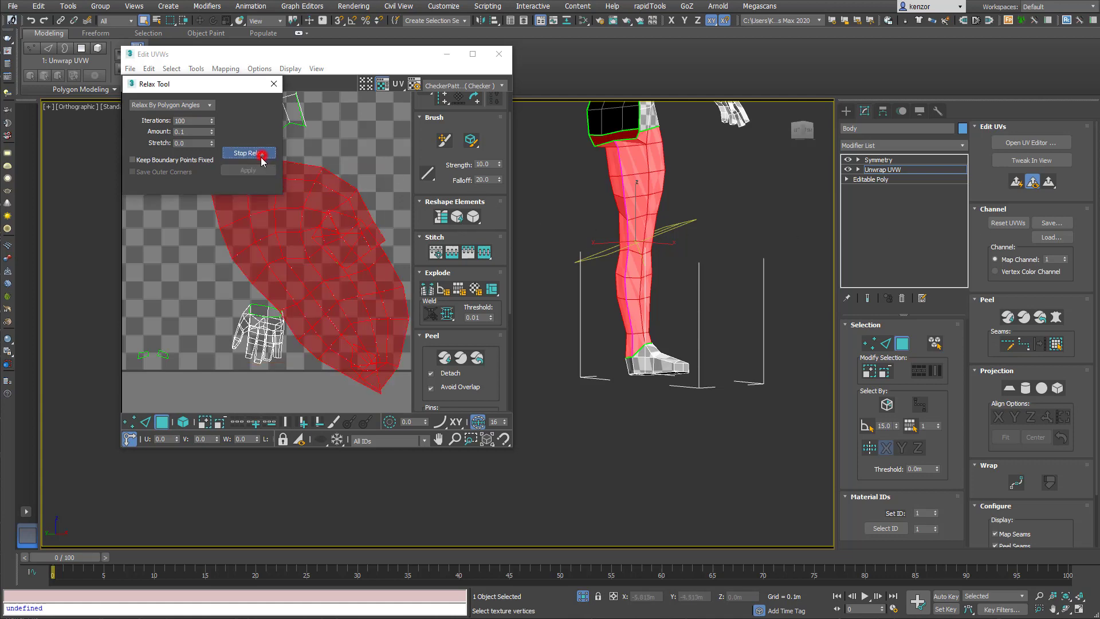
pyautogui.click(248, 153)
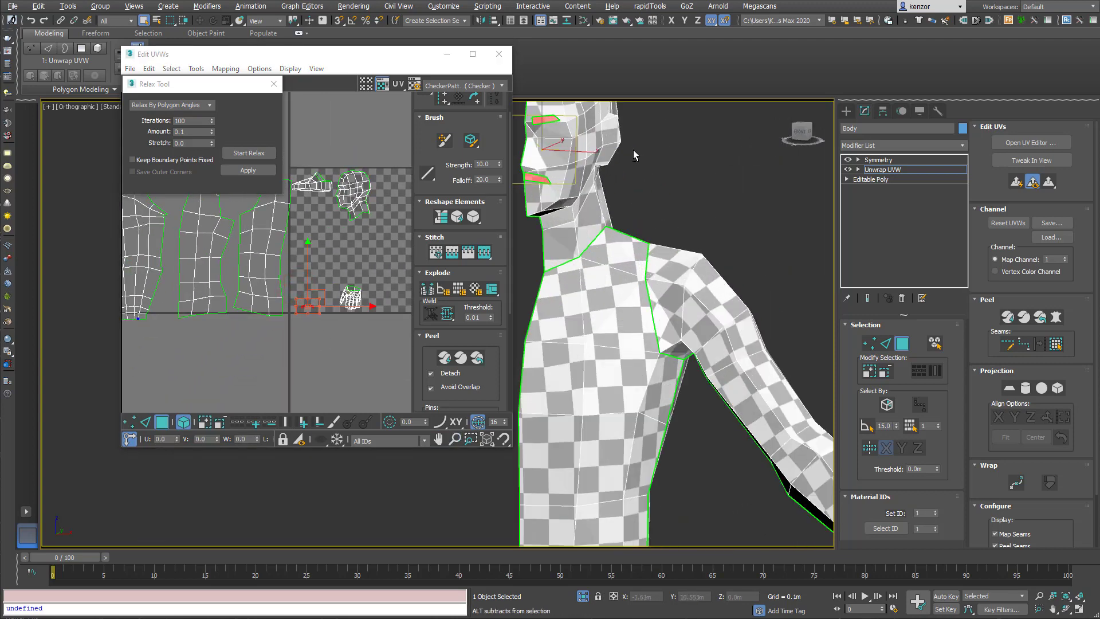
# Start the Relax Tool on the small selected facial UV pieces
pyautogui.click(249, 153)
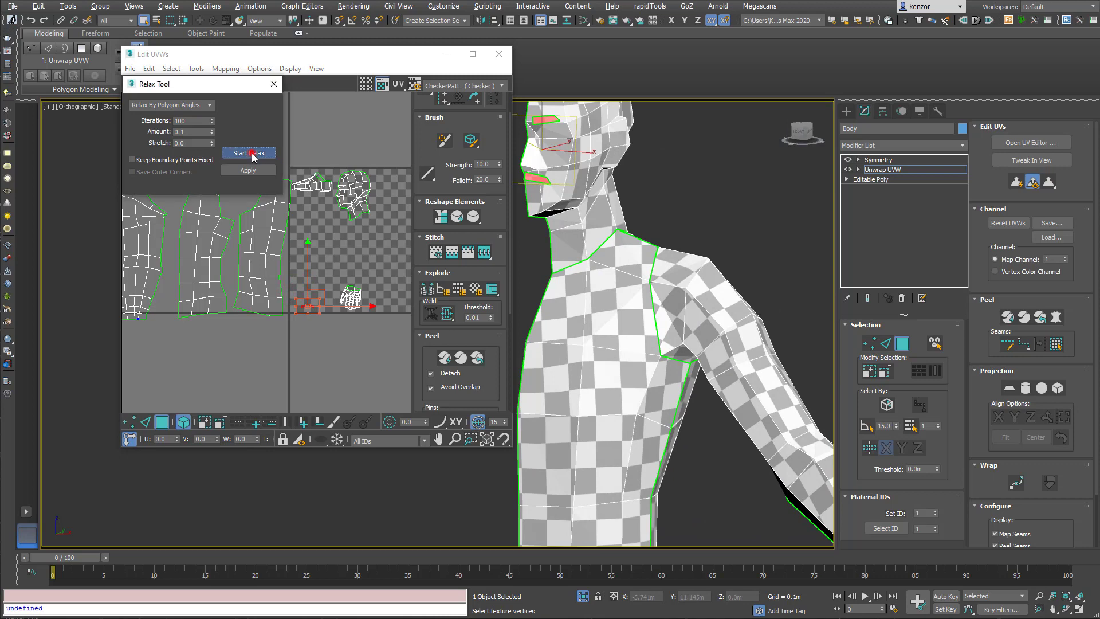
pyautogui.click(249, 153)
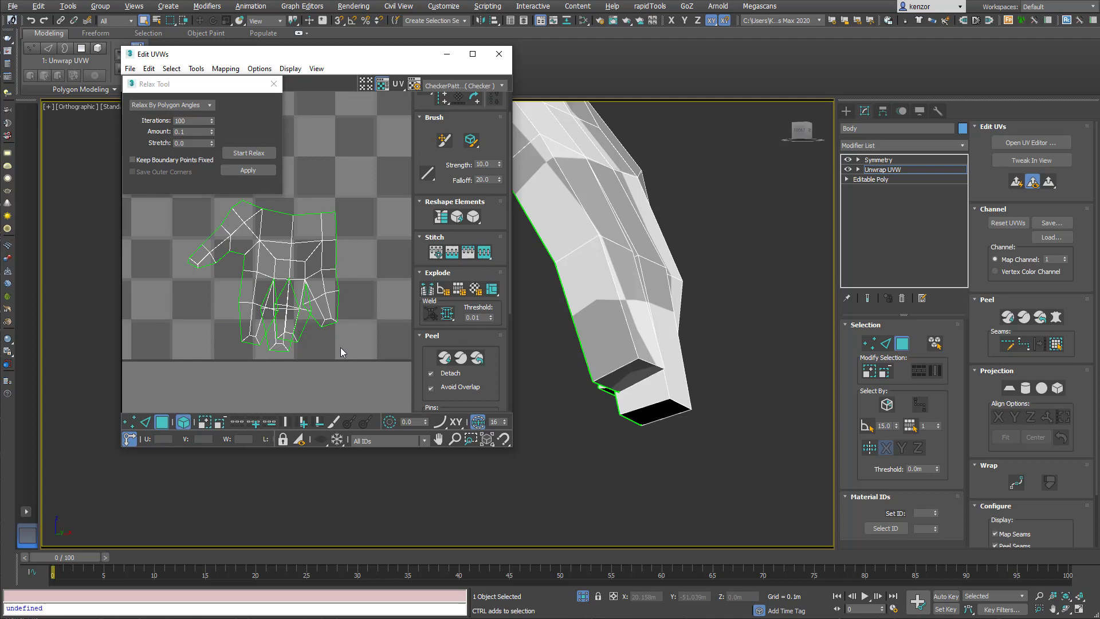
pyautogui.moveTo(363, 286)
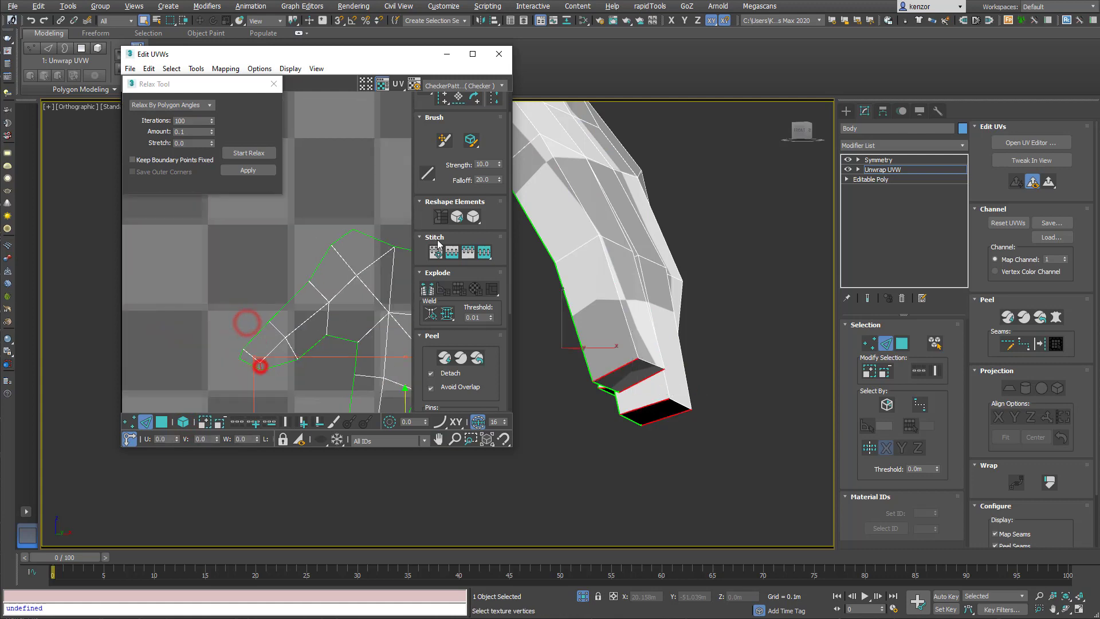
# Select the whole hand element and relax it until the palm and fingers spread evenly
pyautogui.click(248, 152)
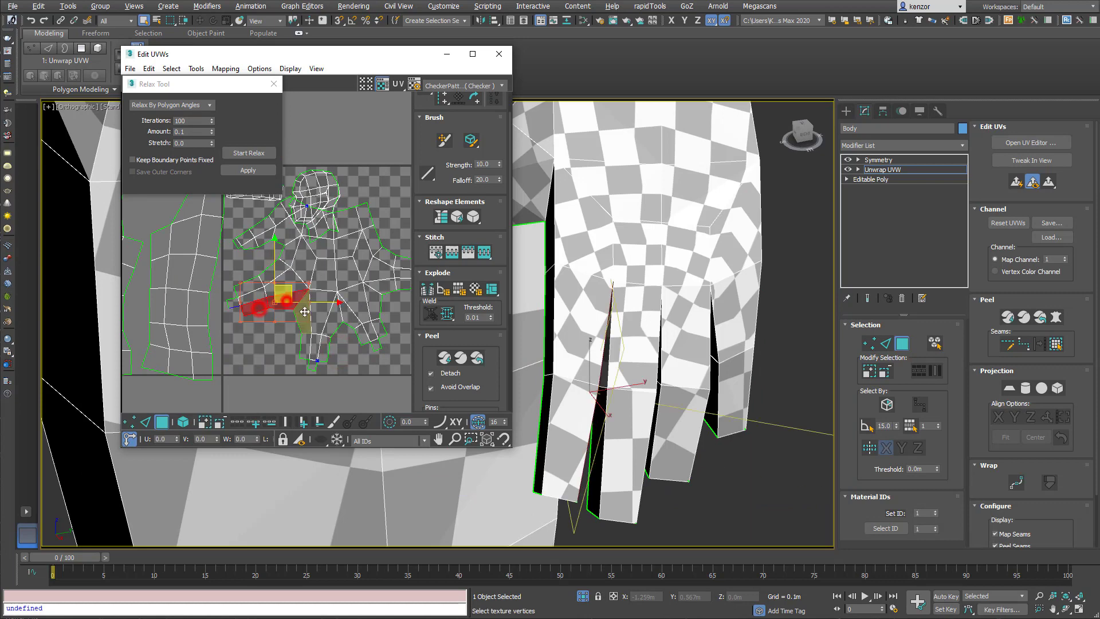
pyautogui.click(1015, 183)
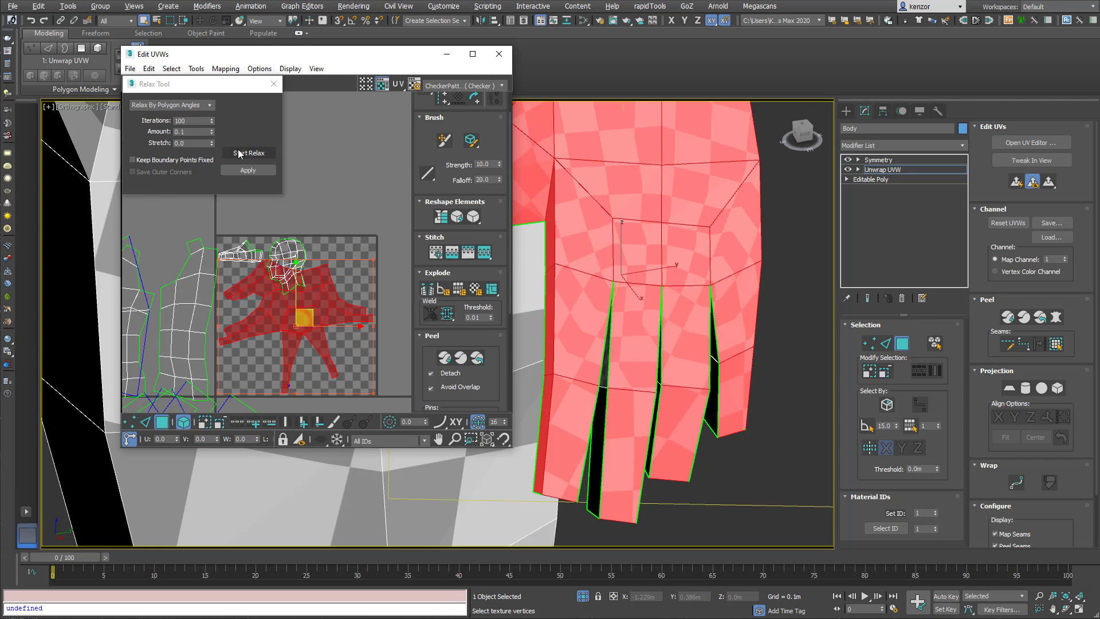
pyautogui.click(248, 153)
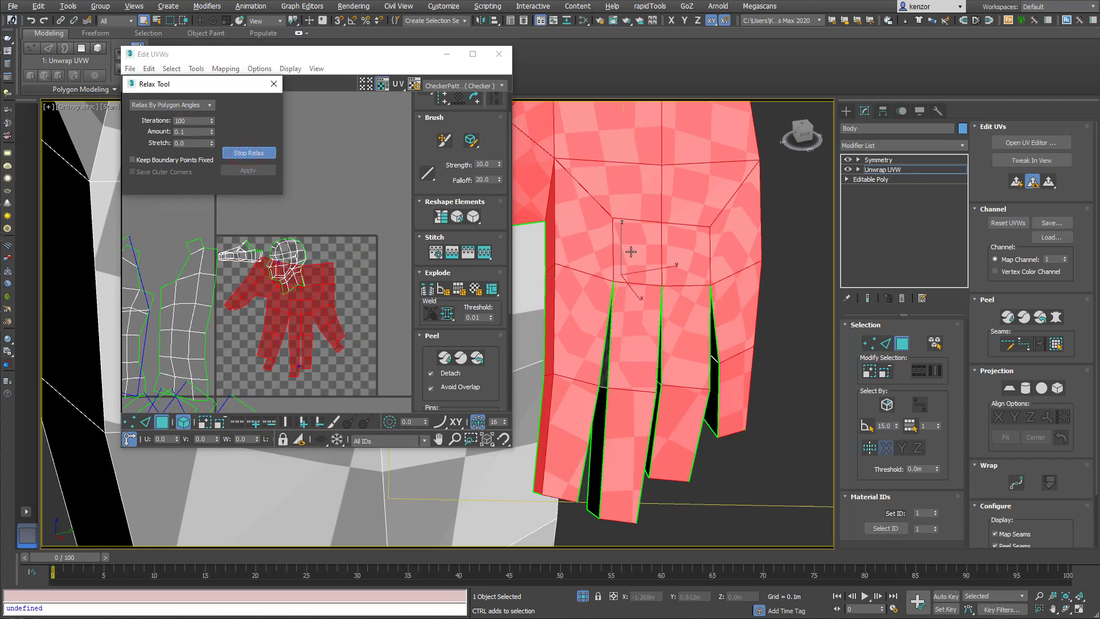
pyautogui.click(249, 153)
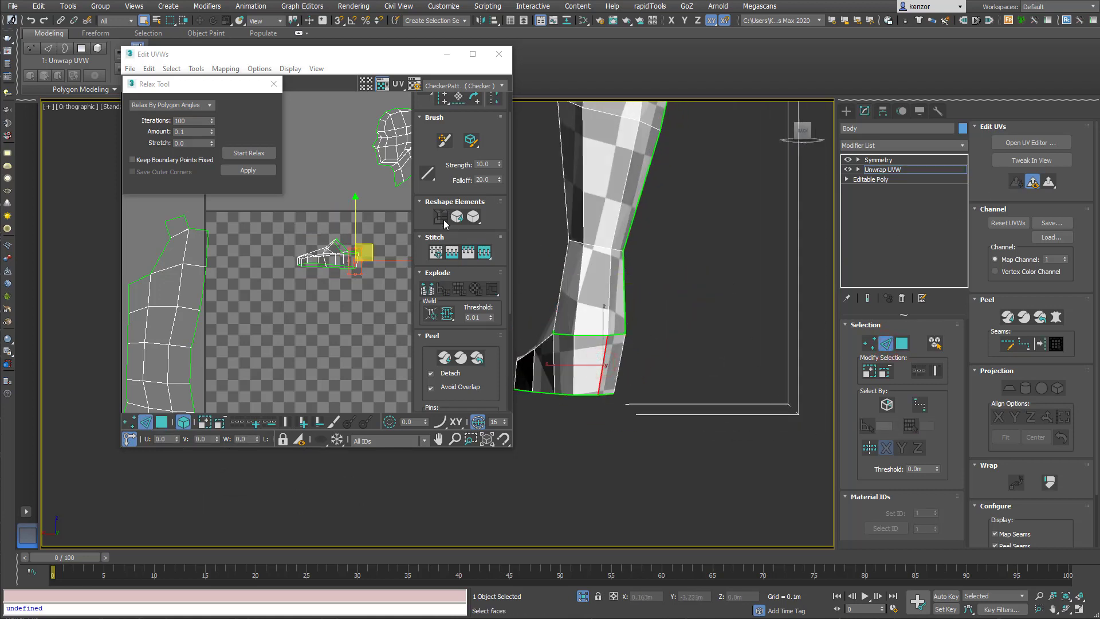
# Select the foot's UV island, relax it, then select the leg and foot islands
pyautogui.click(427, 288)
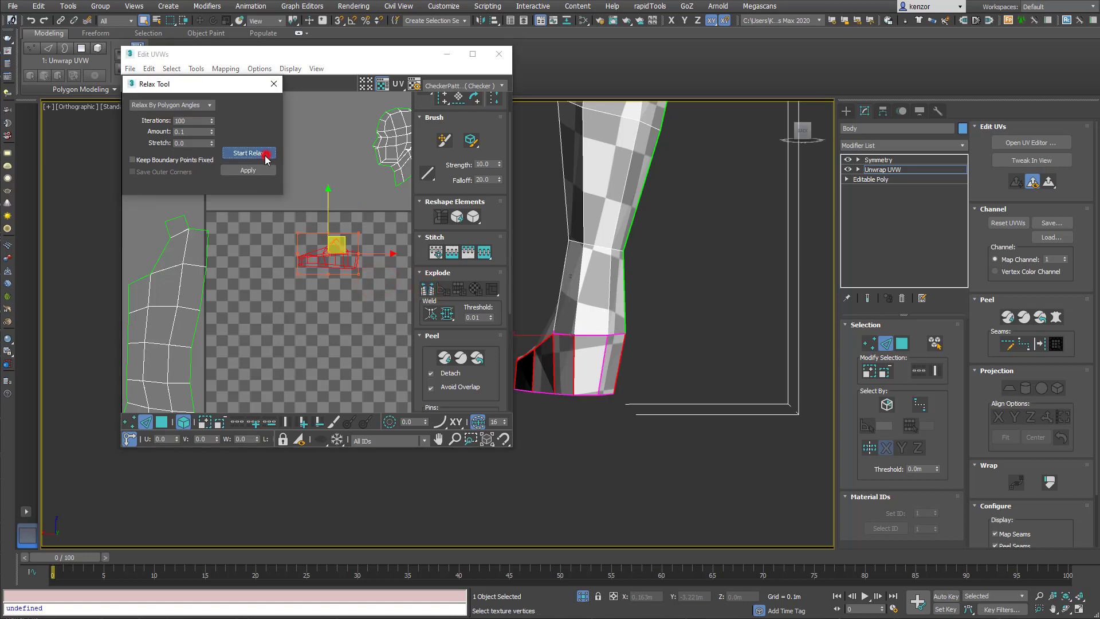
pyautogui.click(248, 153)
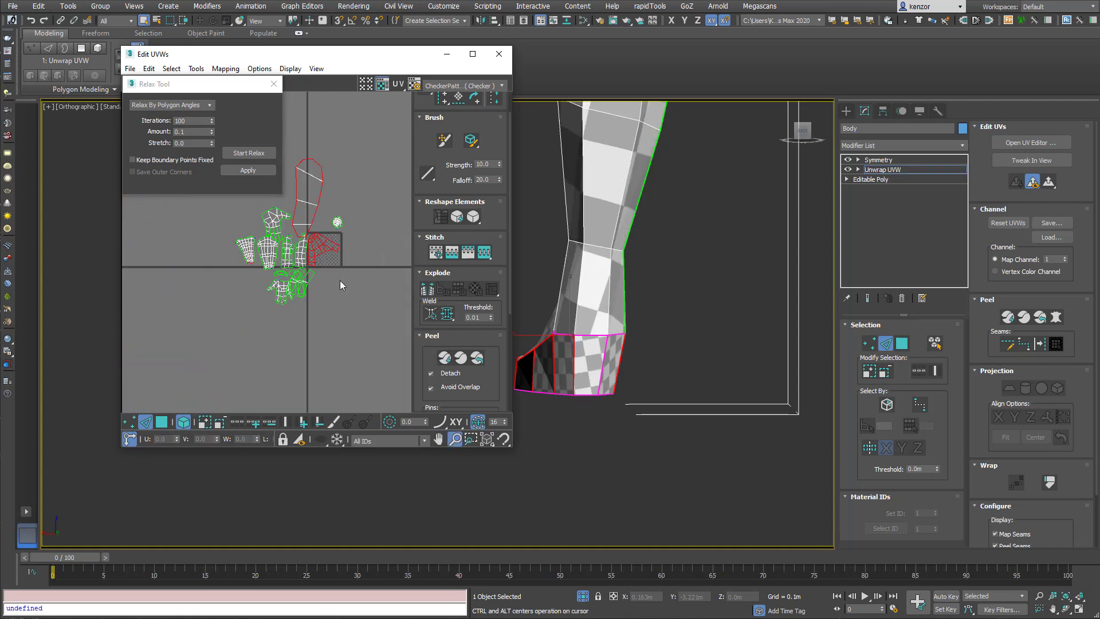
pyautogui.click(248, 153)
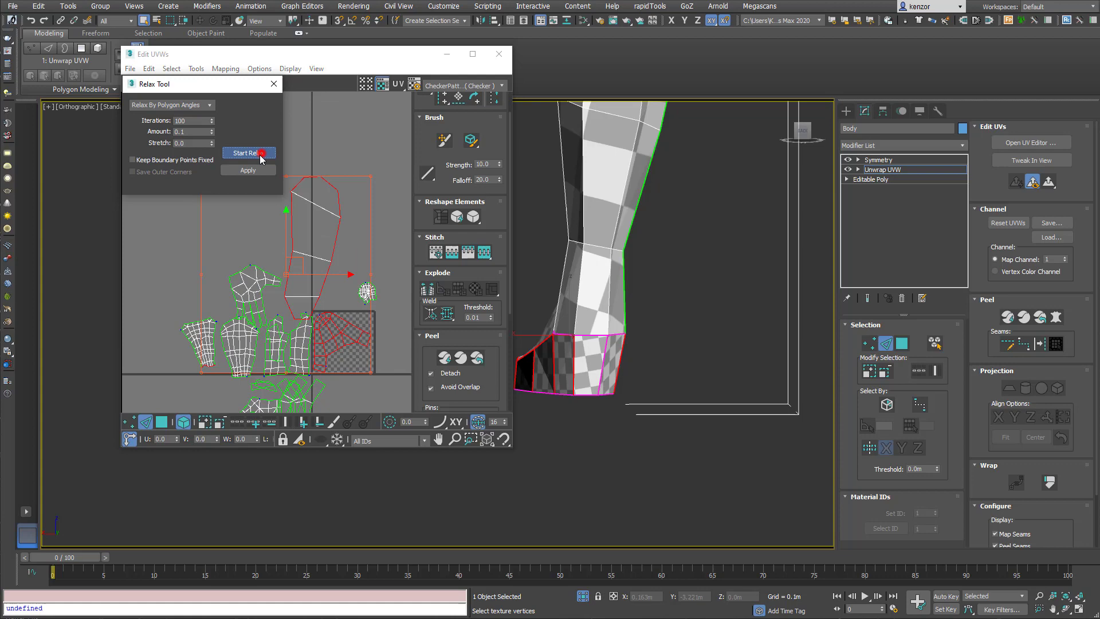
# Relax all half-body islands by polygon angles, apply it, and return to Symmetry
pyautogui.click(247, 153)
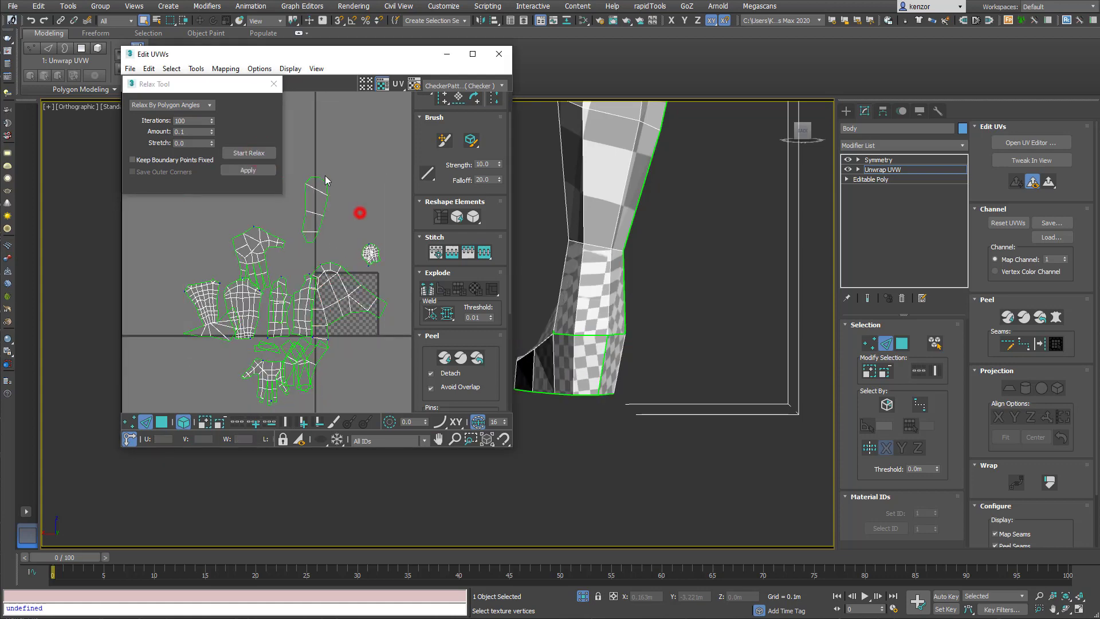
pyautogui.click(247, 153)
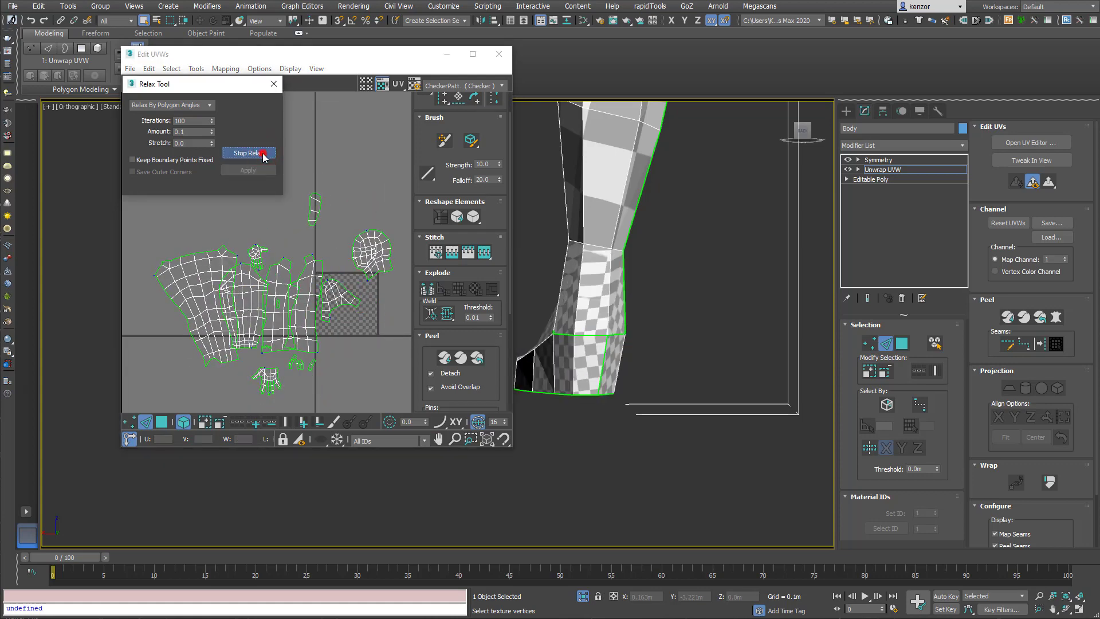
pyautogui.click(248, 153)
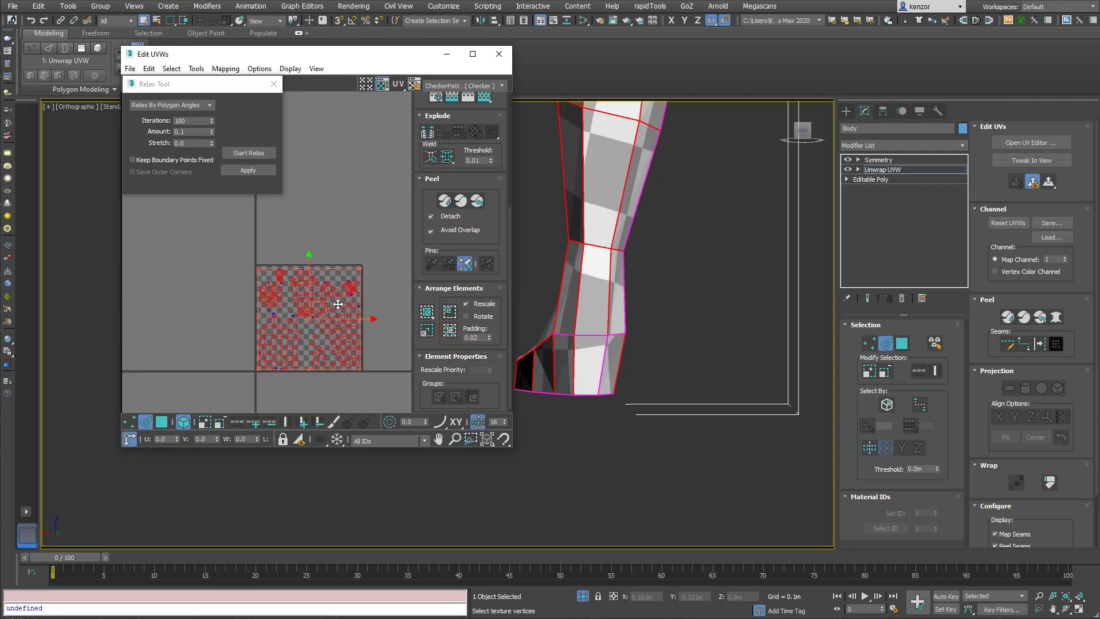
pyautogui.click(248, 153)
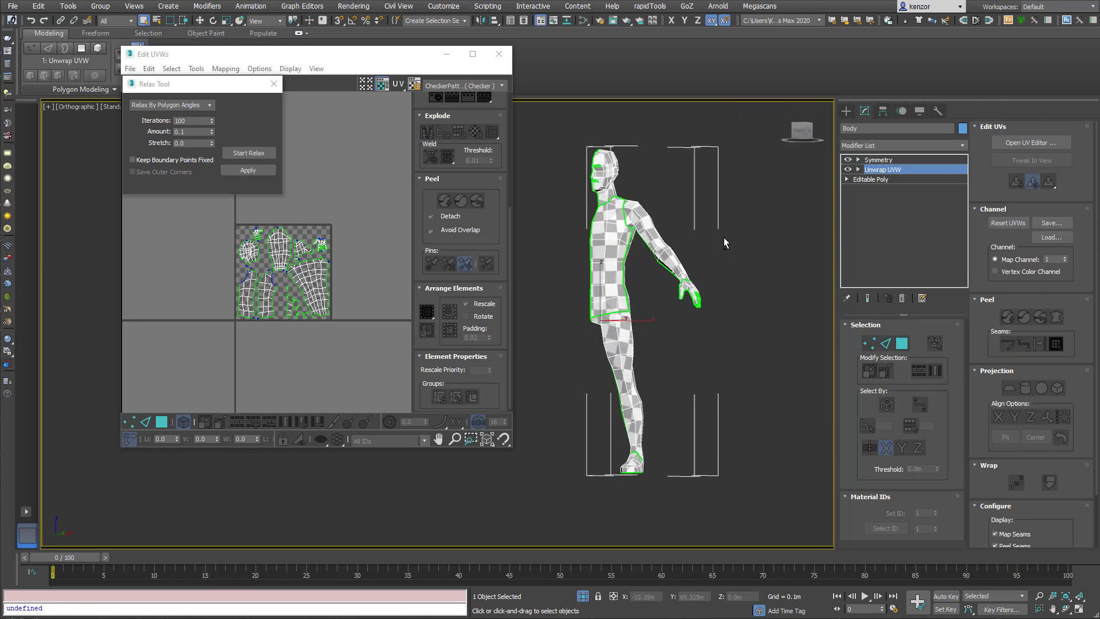
pyautogui.click(877, 159)
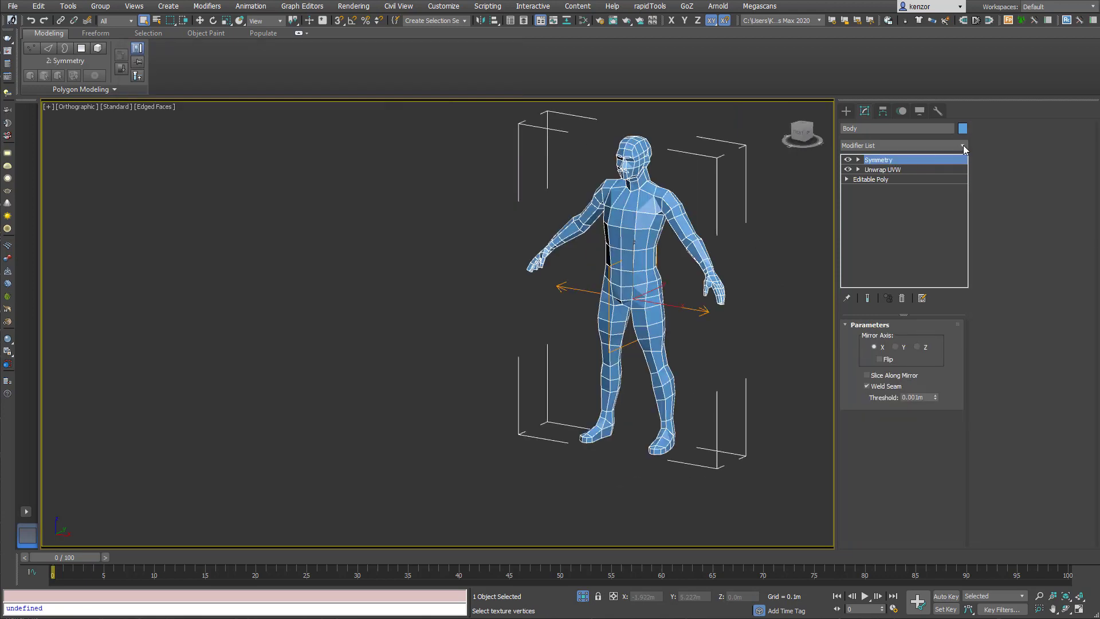
# Add an Unwrap UVW modifier above Symmetry and open its UV layout
pyautogui.click(961, 145)
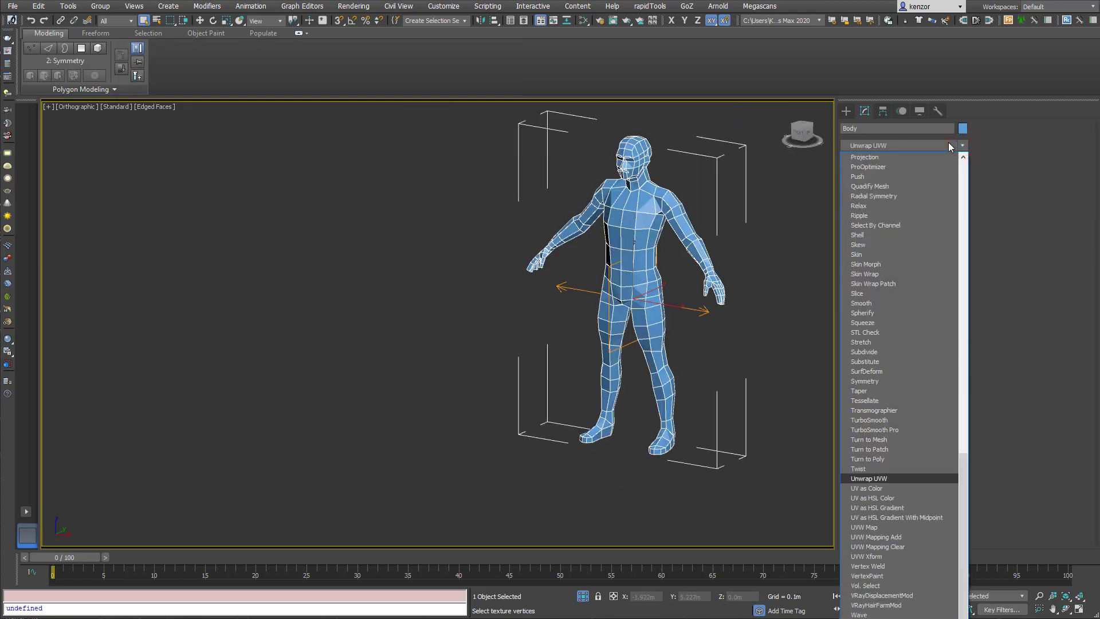
pyautogui.click(868, 478)
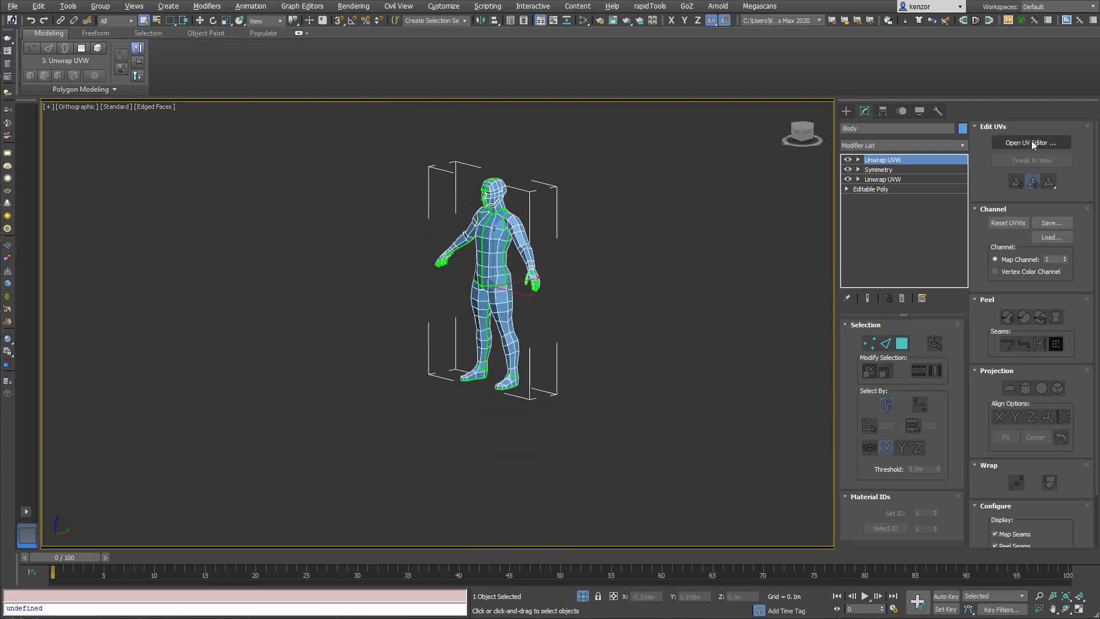
pyautogui.click(1030, 144)
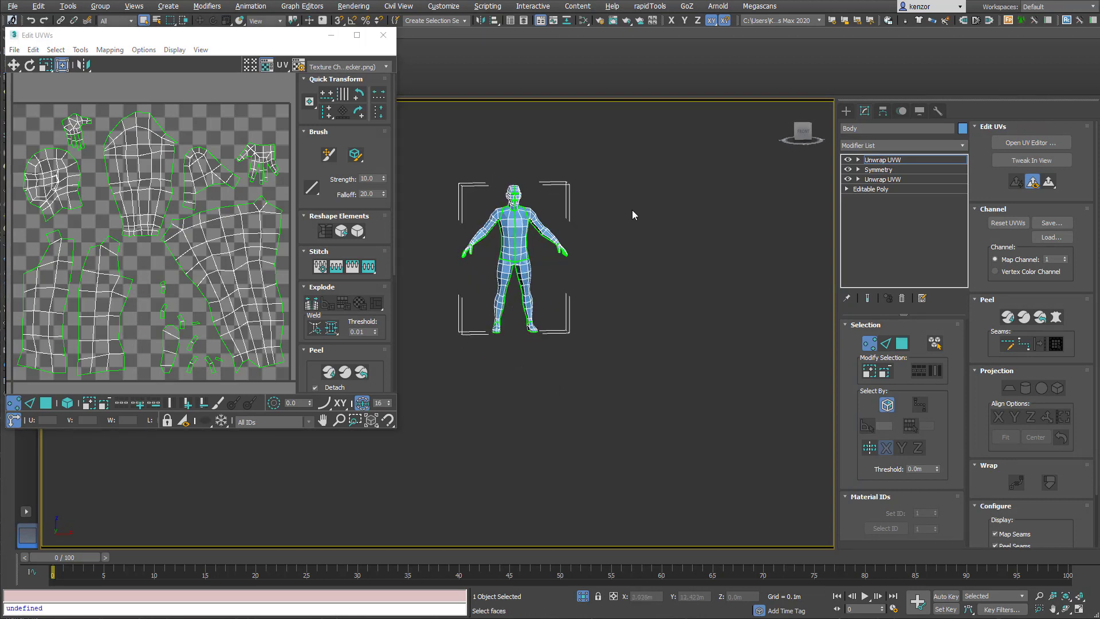
# Select the left-half body islands by element and move them outside the square
pyautogui.click(847, 169)
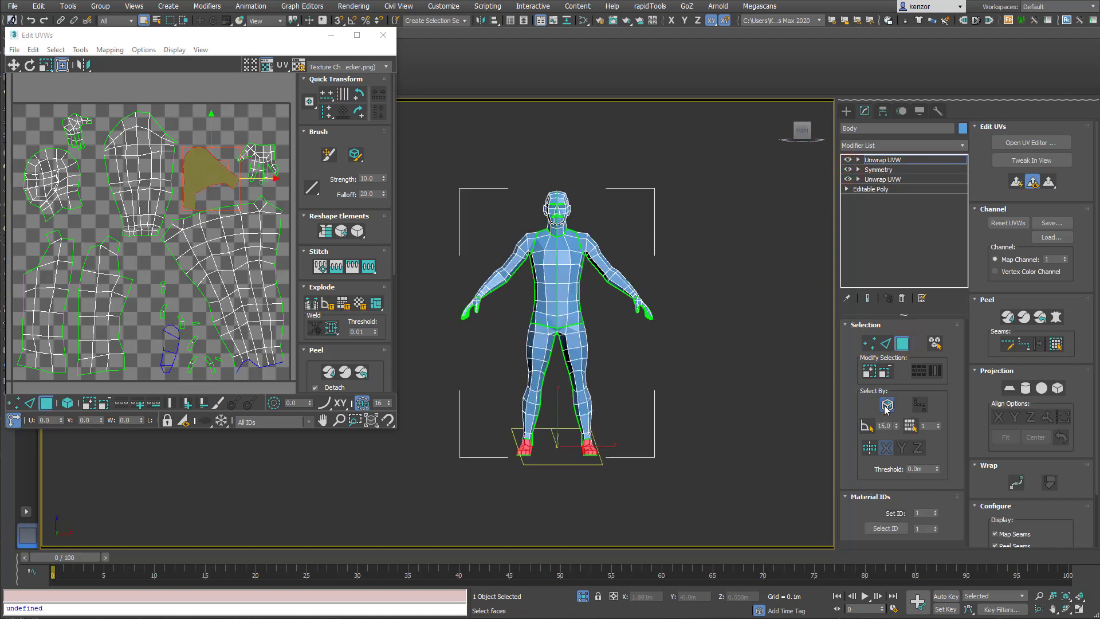
pyautogui.click(886, 405)
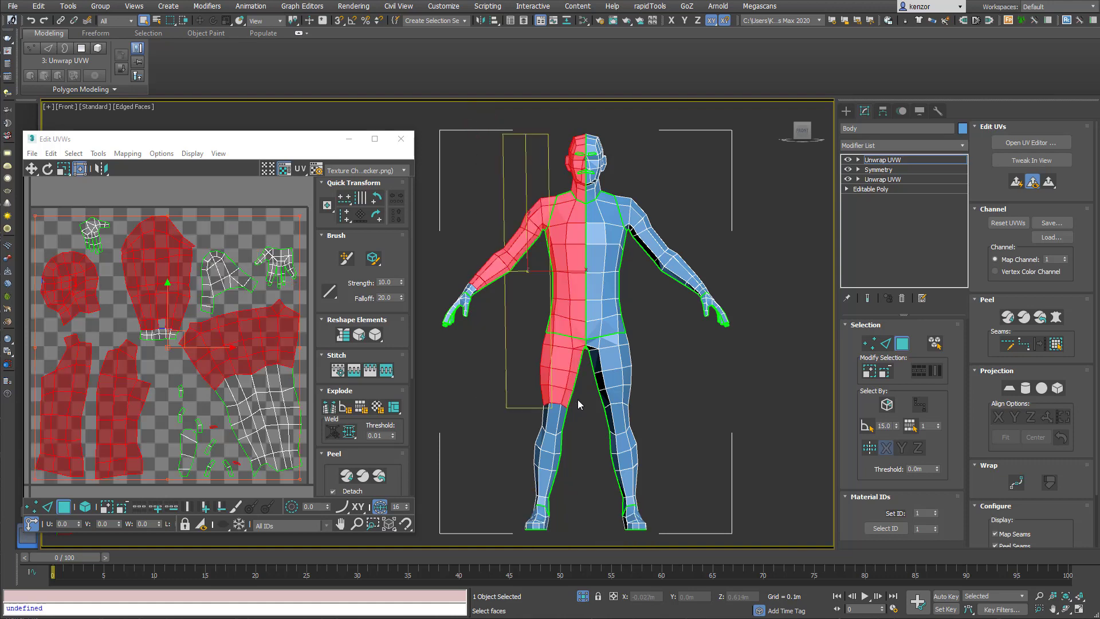
pyautogui.scroll(3)
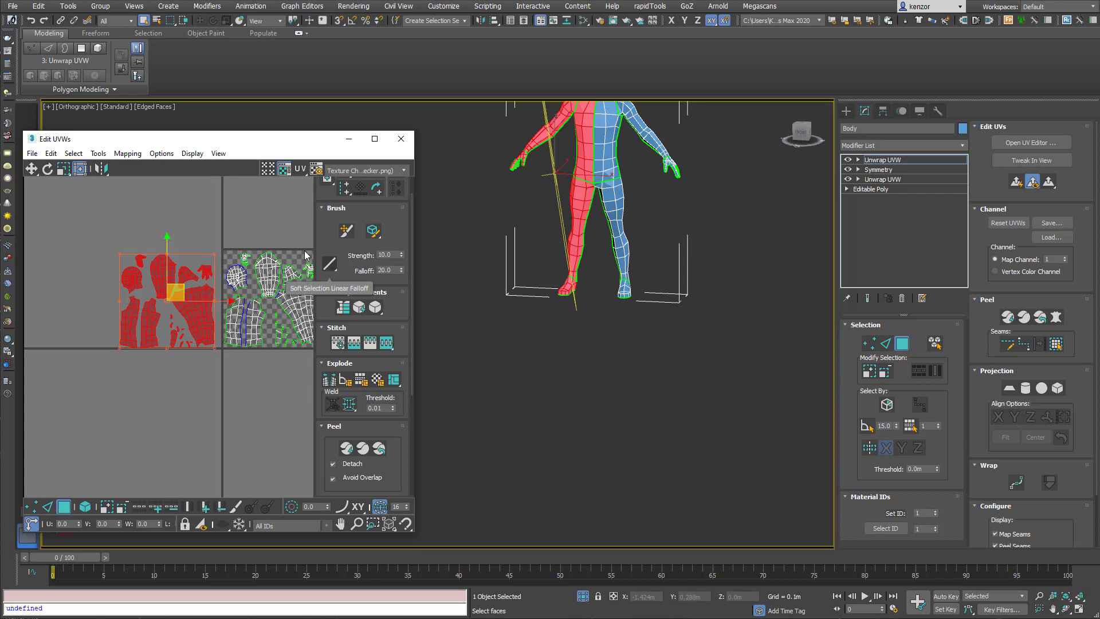
# Display the Texture Checker png lettered grid instead of the plain checker pattern
pyautogui.click(403, 171)
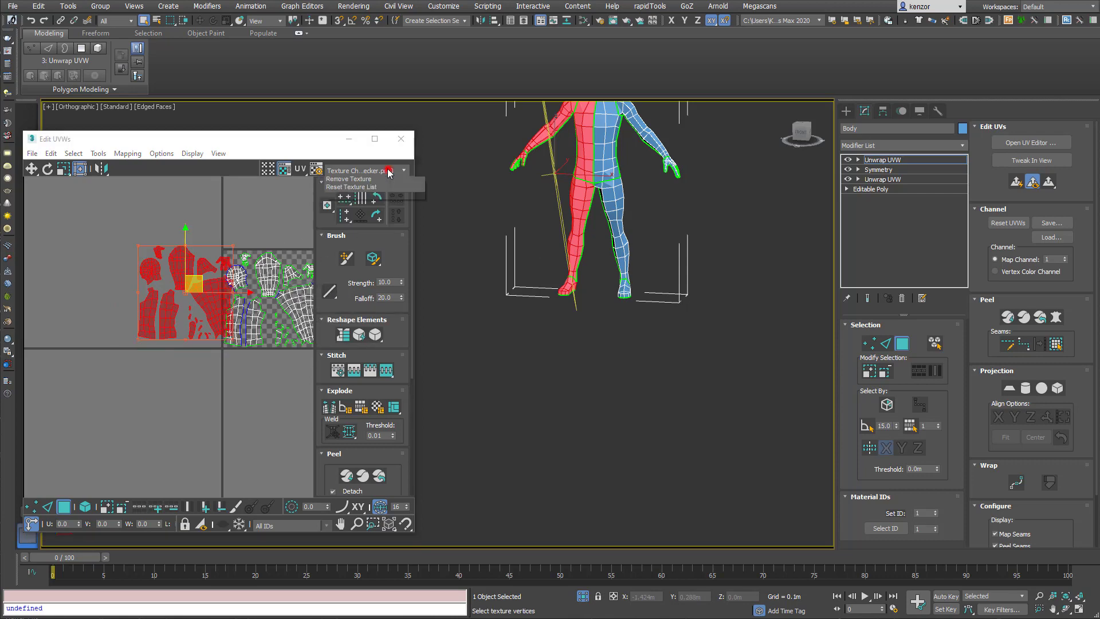
pyautogui.click(362, 170)
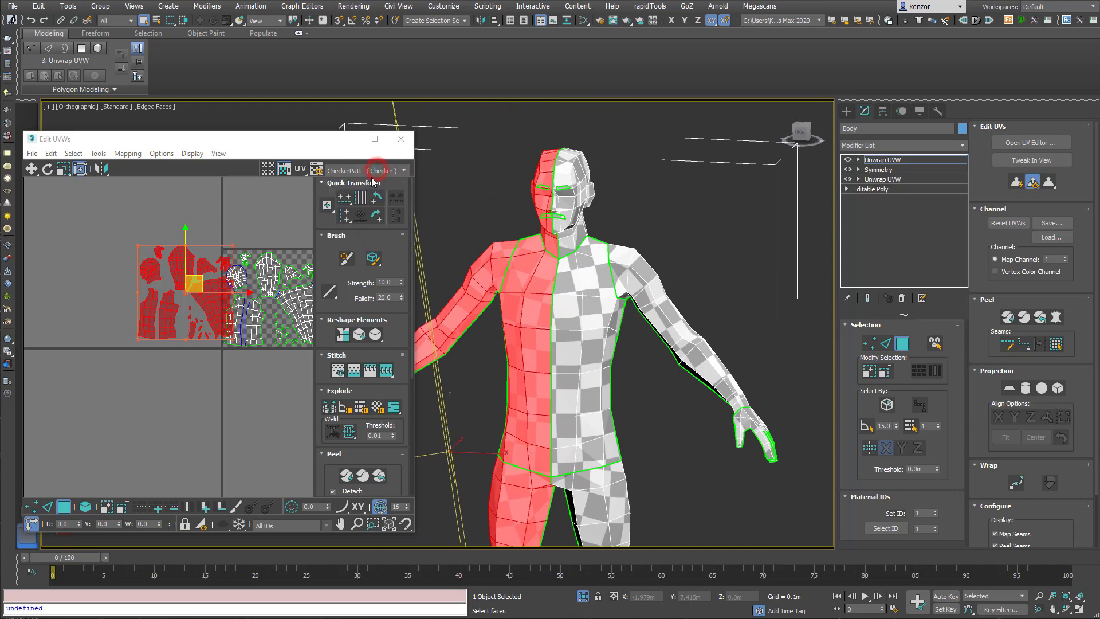
pyautogui.click(404, 169)
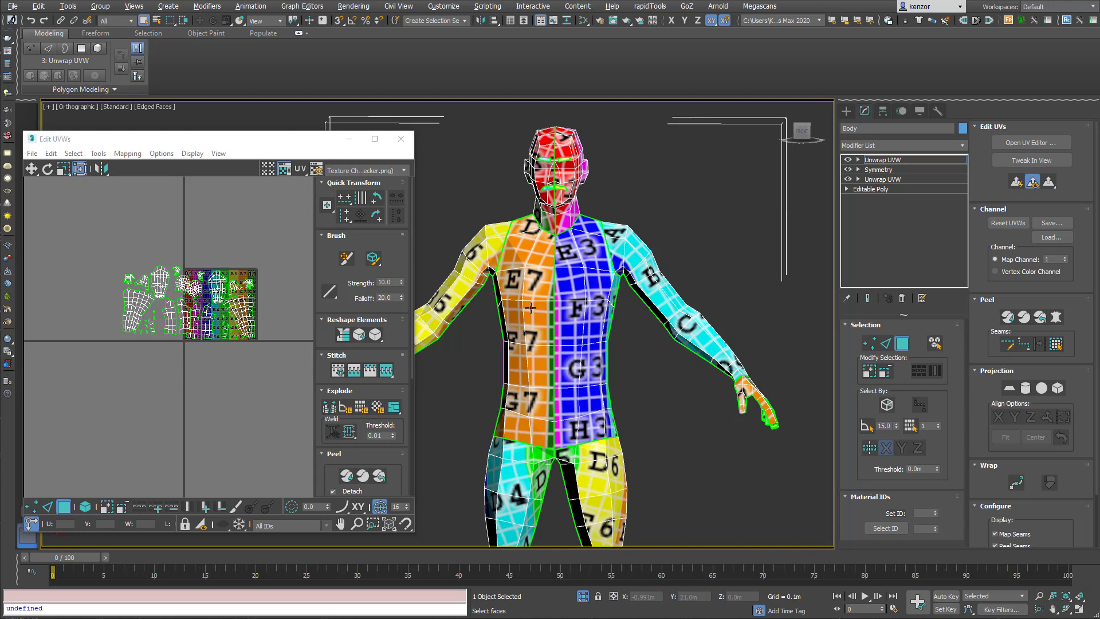
pyautogui.moveTo(670, 290)
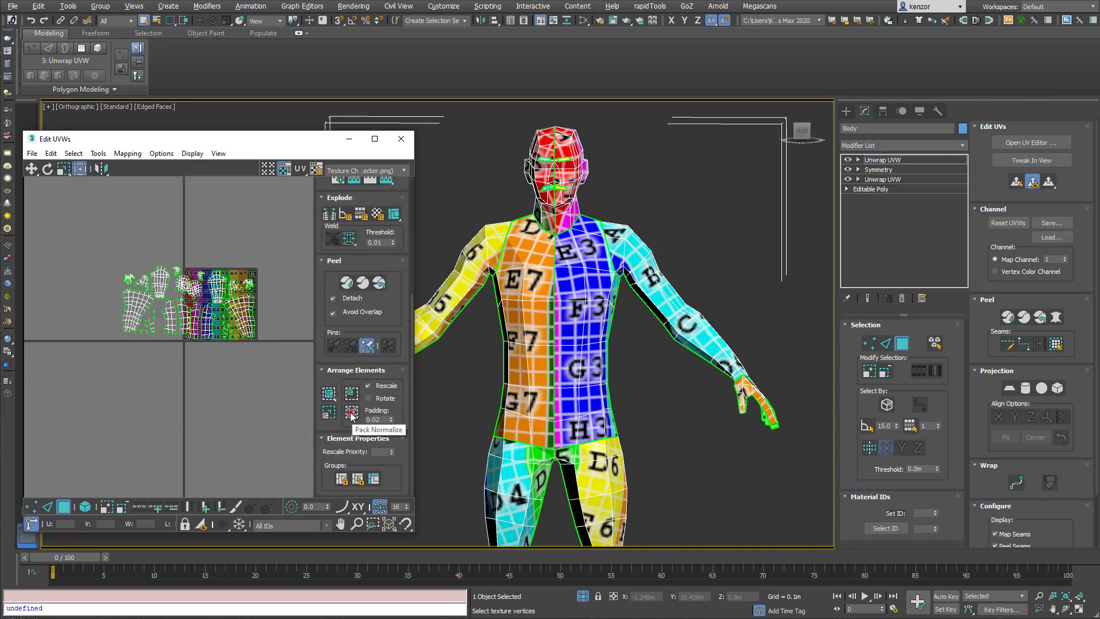
# Pack the full body's UV islands into the square with Pack Normalize
pyautogui.click(351, 412)
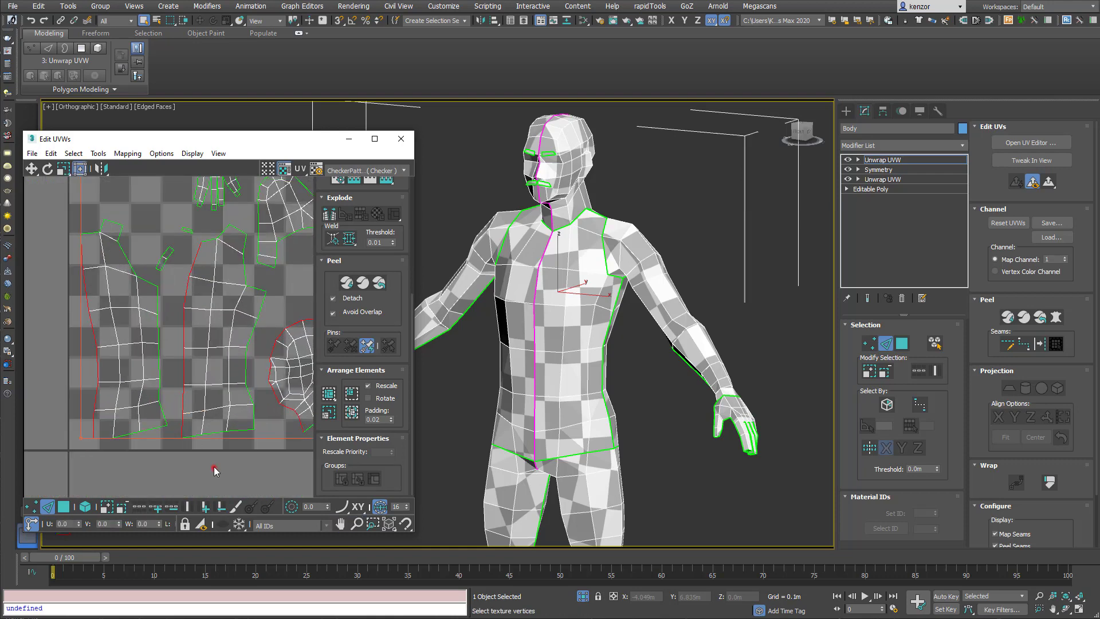
# Select the torso's centre seam edges and stitch them with Stitch To Source
pyautogui.click(193, 268)
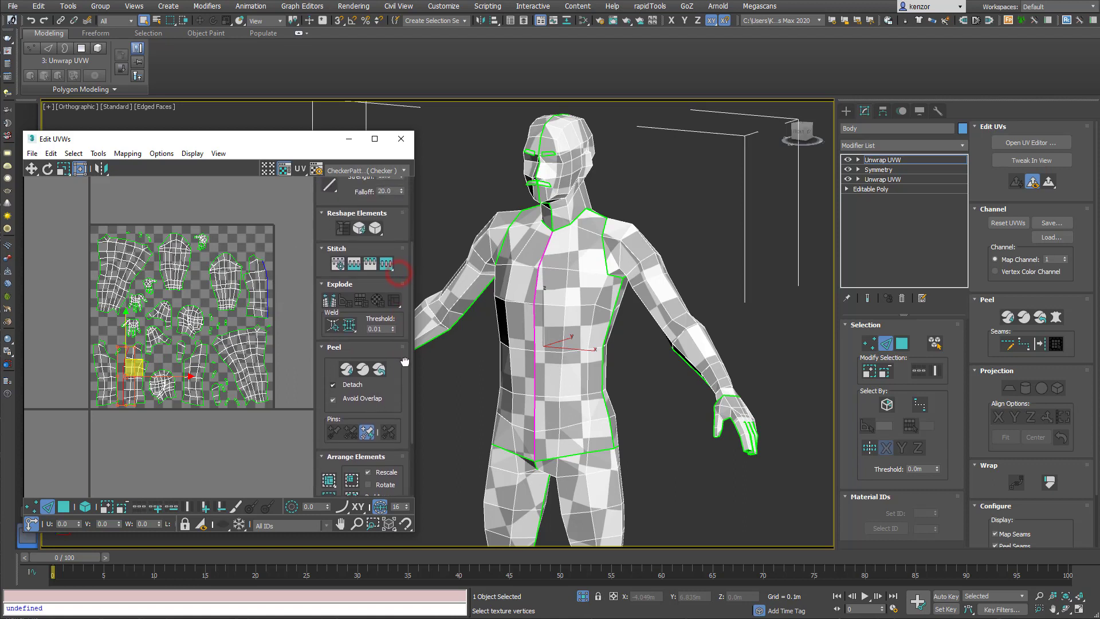
pyautogui.moveTo(385, 265)
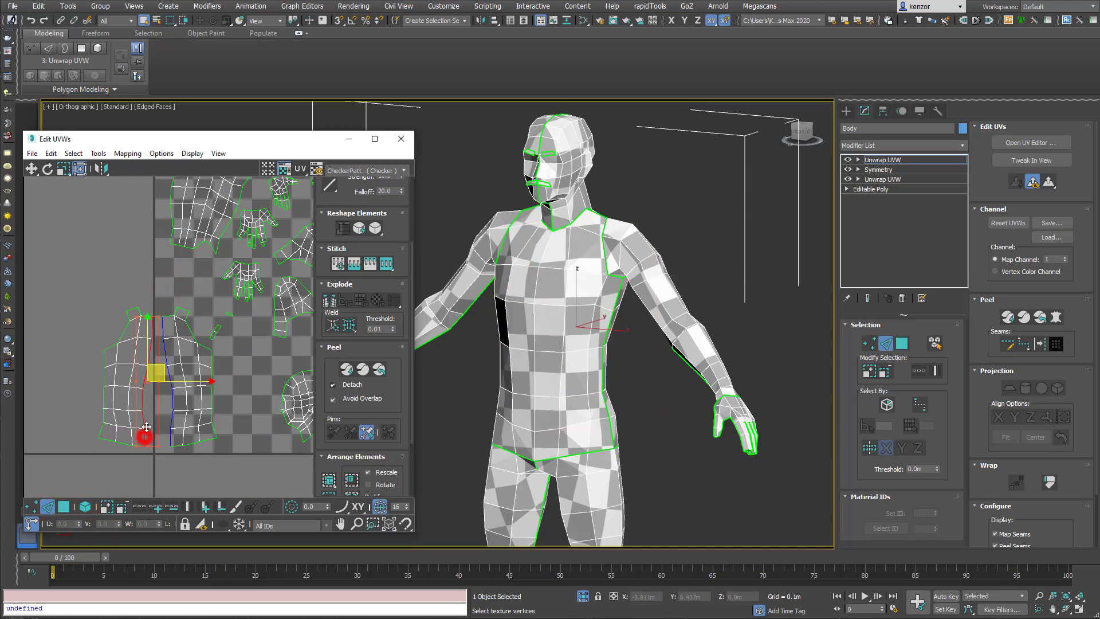
pyautogui.click(385, 263)
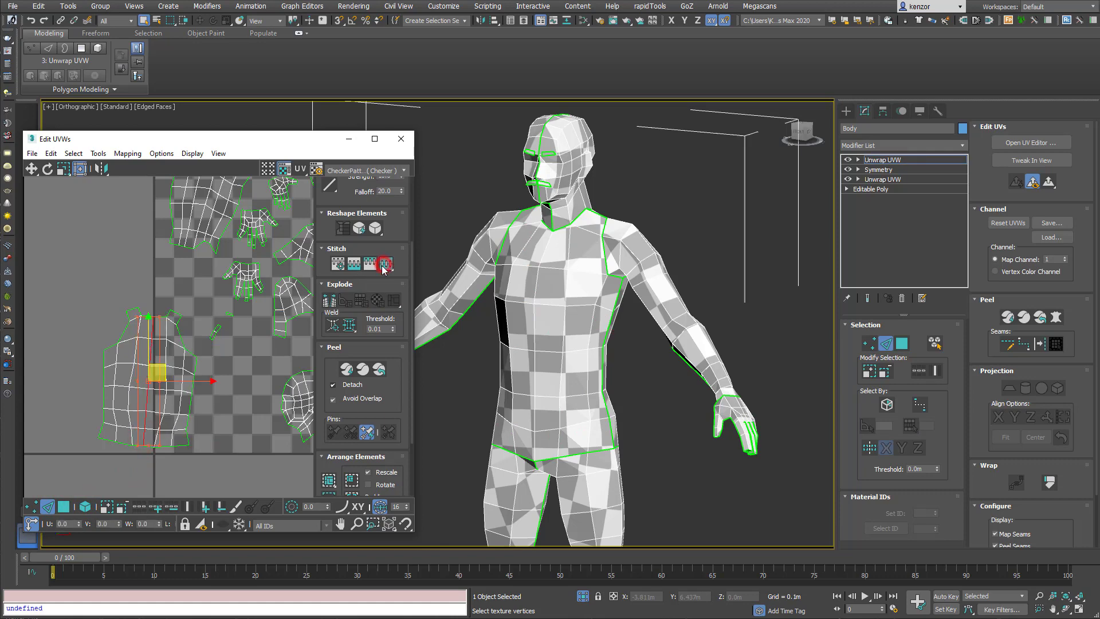
pyautogui.click(384, 262)
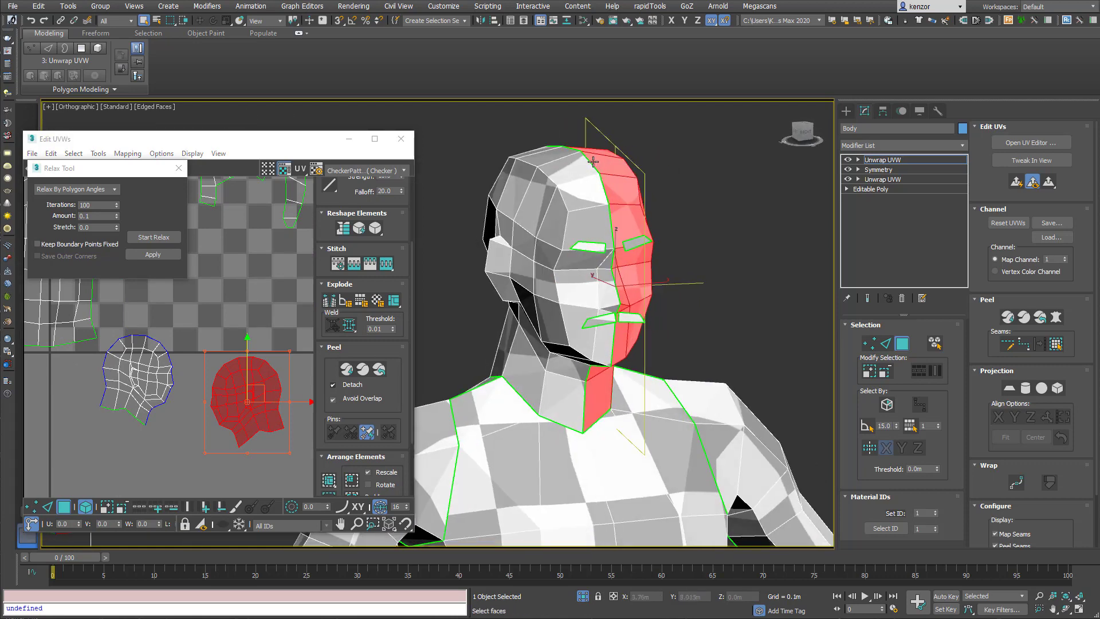
pyautogui.moveTo(613, 359)
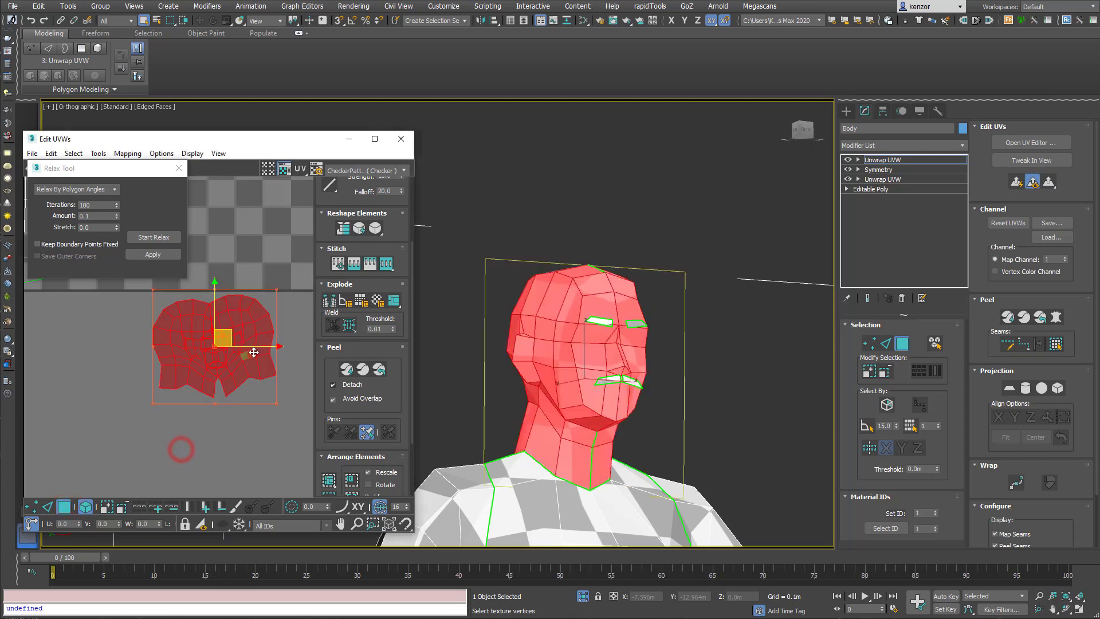
# Relax the joined head island until it settles
pyautogui.click(153, 238)
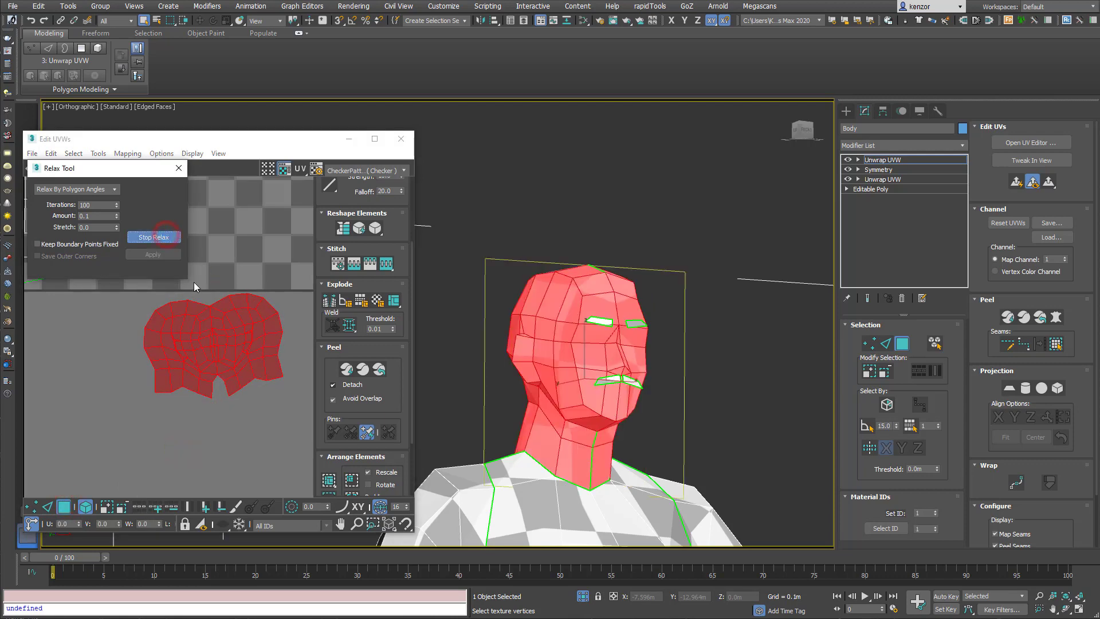
pyautogui.click(153, 236)
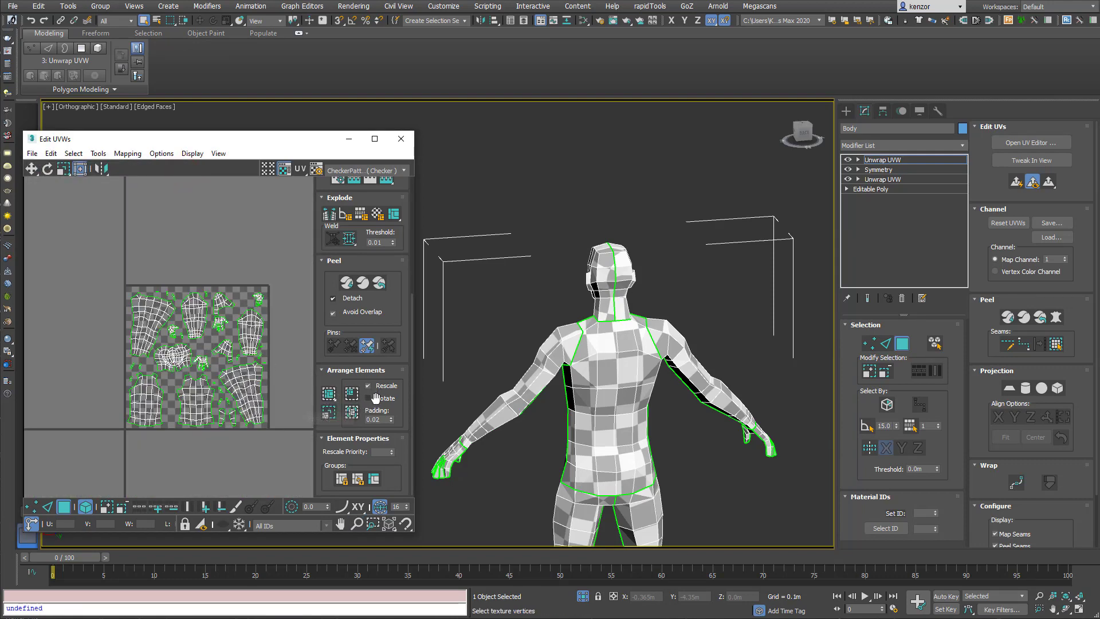
# Pack Custom non-convex with 0.001 padding, normalize, rotate, fill holes and rescale
pyautogui.click(327, 393)
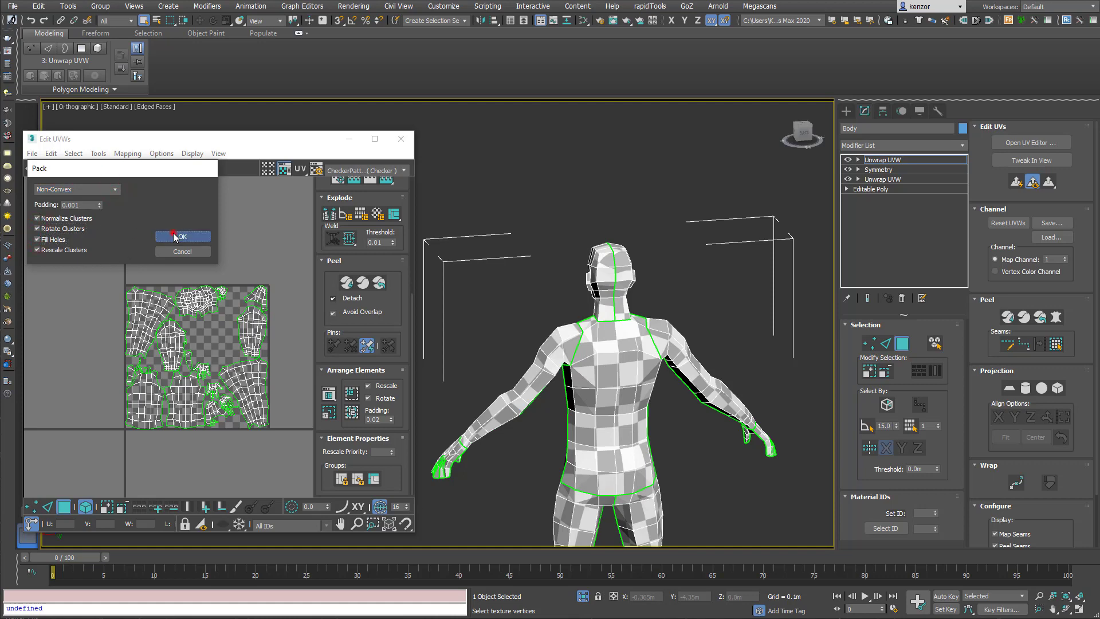
pyautogui.click(181, 236)
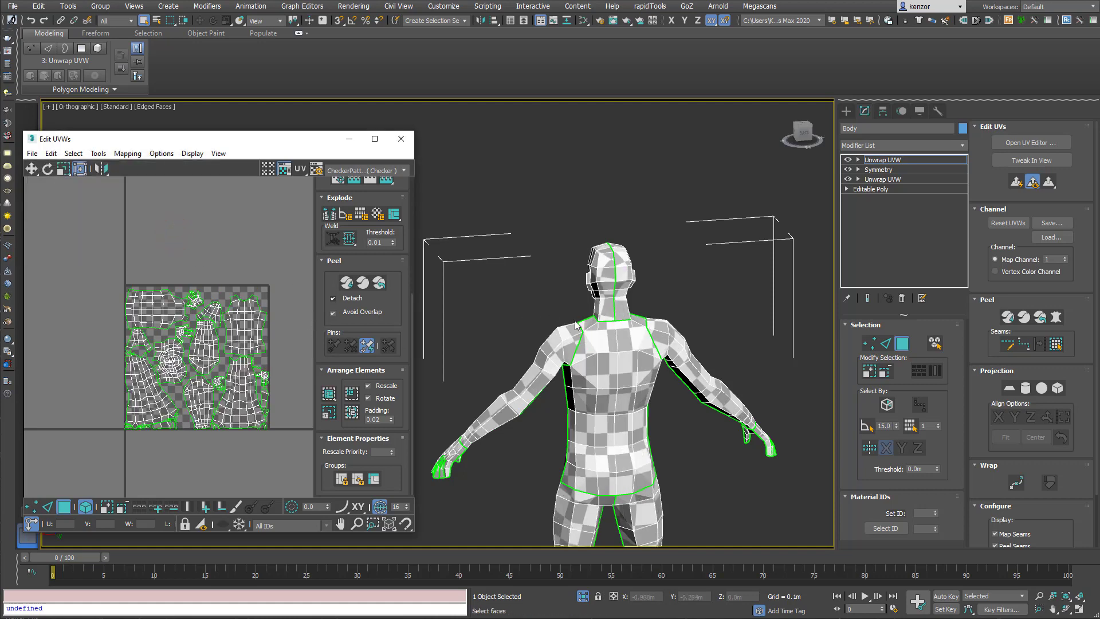